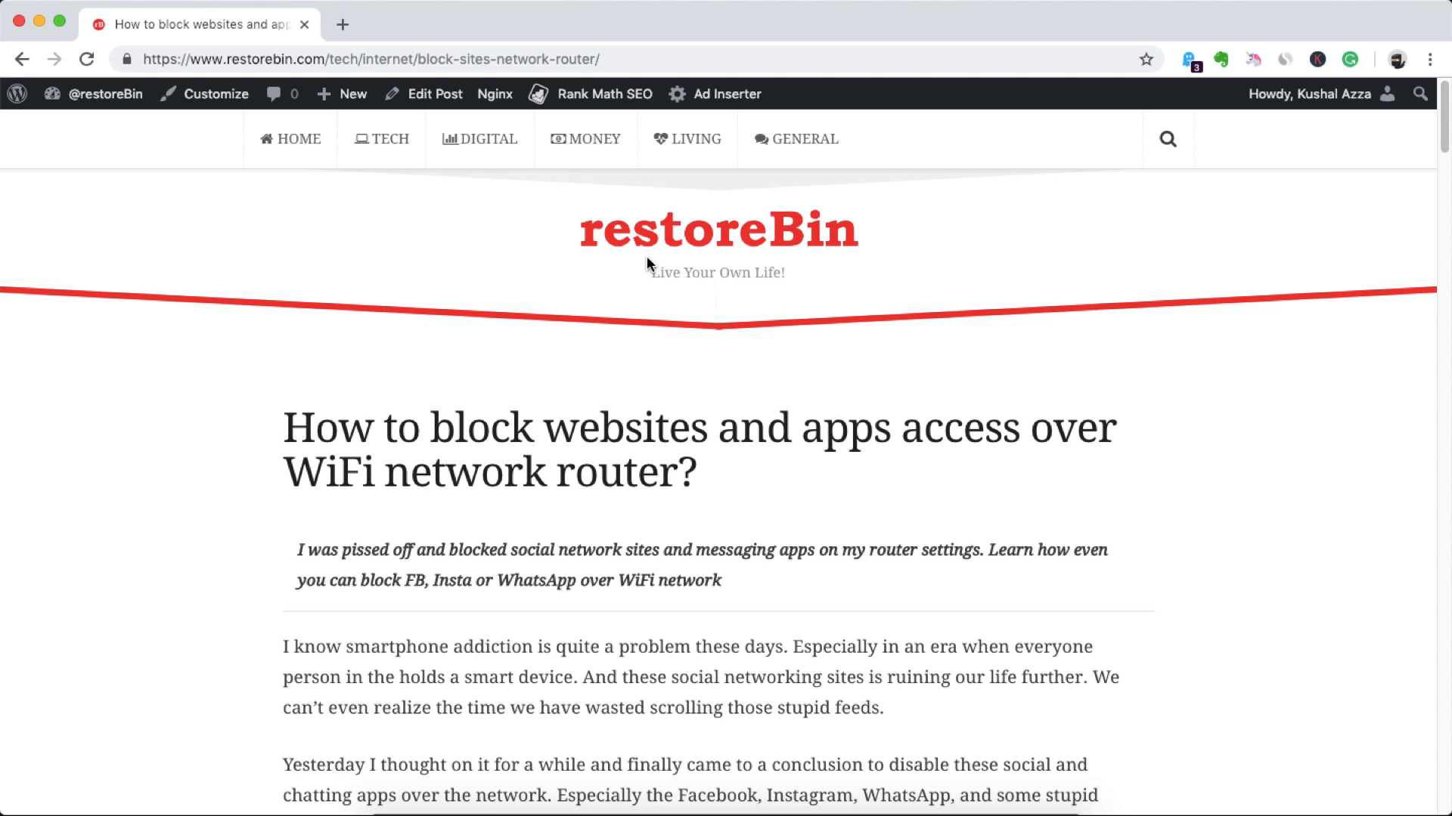
Go to the blog's home page and scroll through its posts
left_click(290, 139)
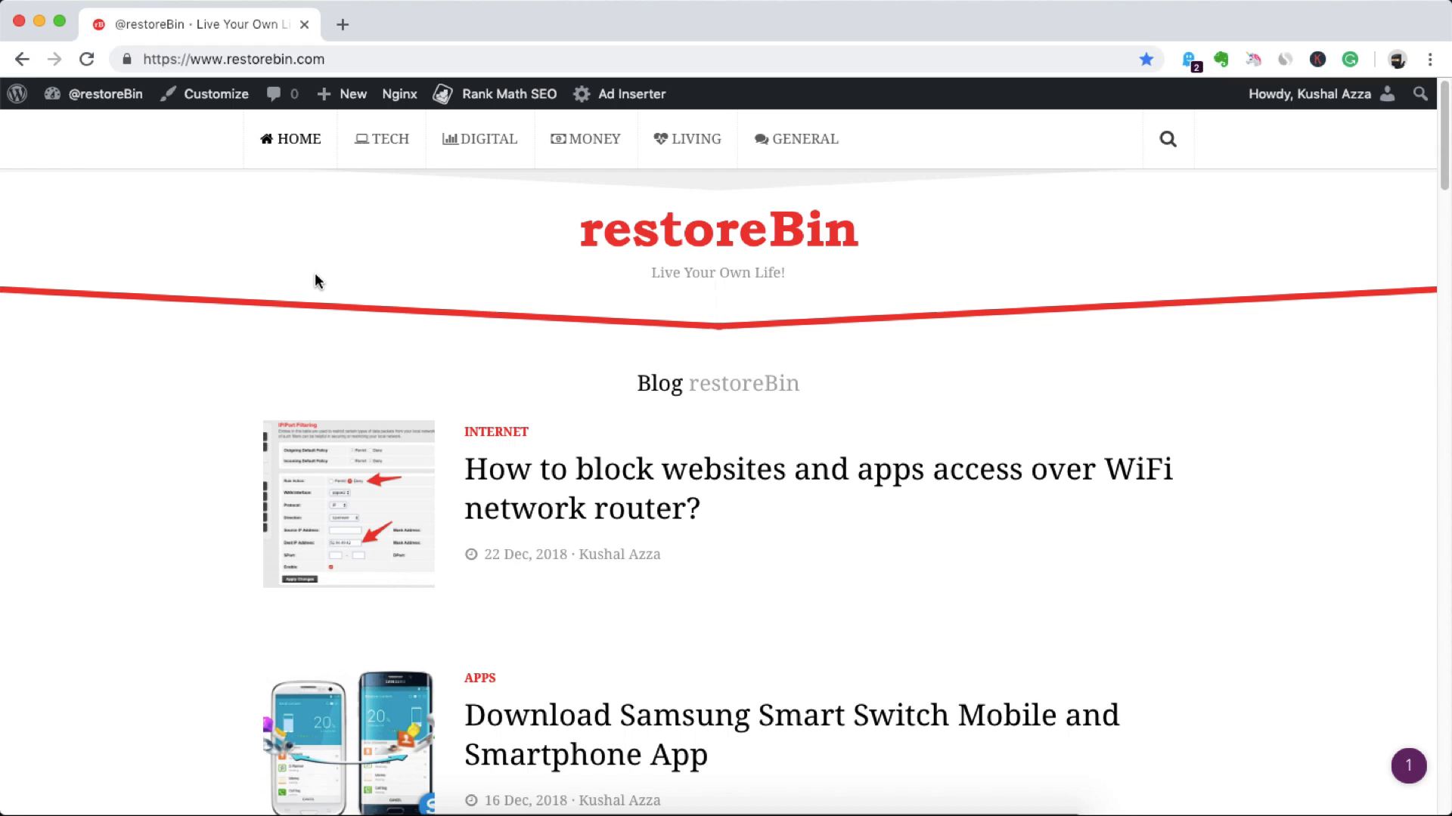
mouse_move(647, 467)
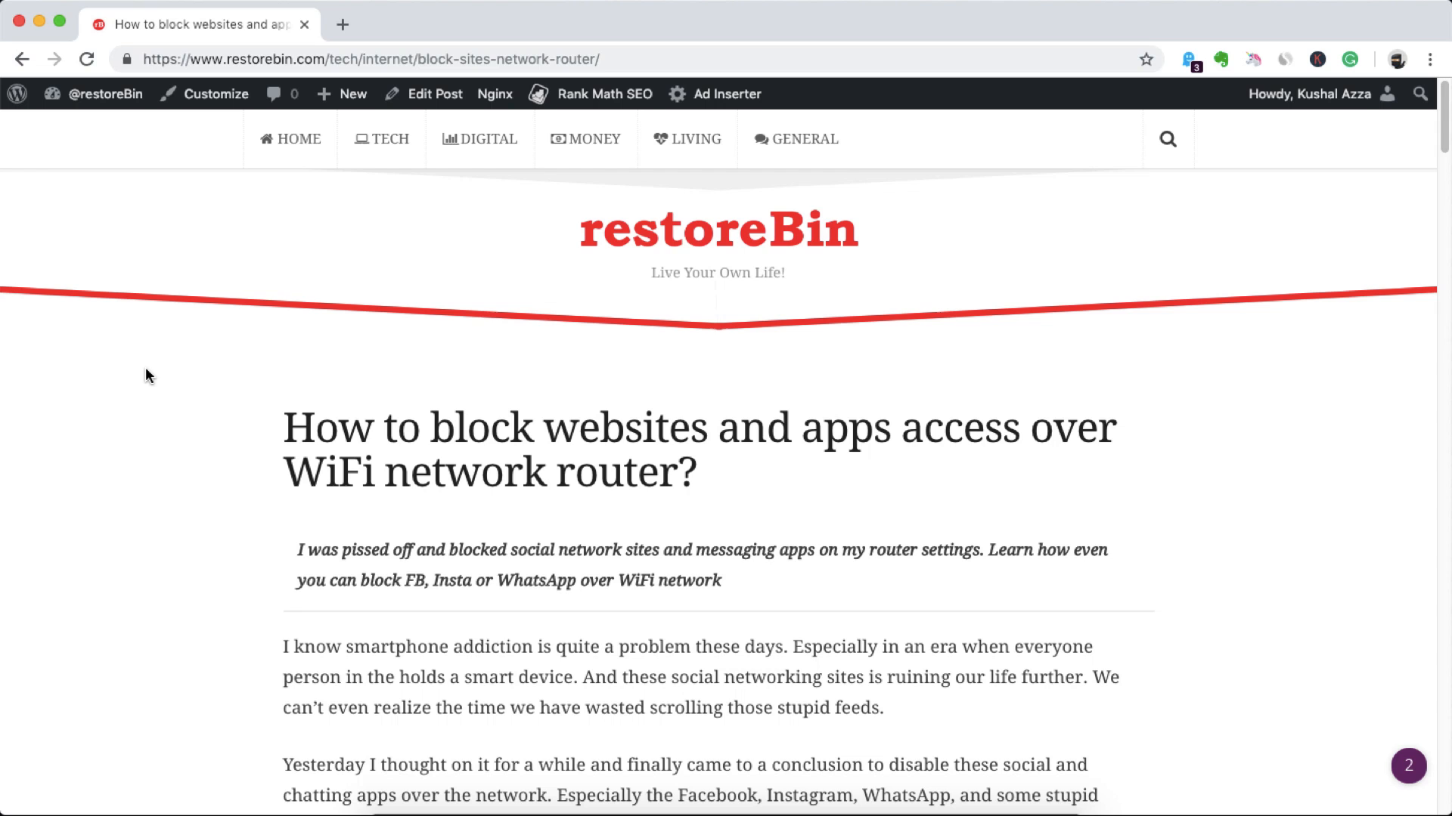
scroll("down", 3)
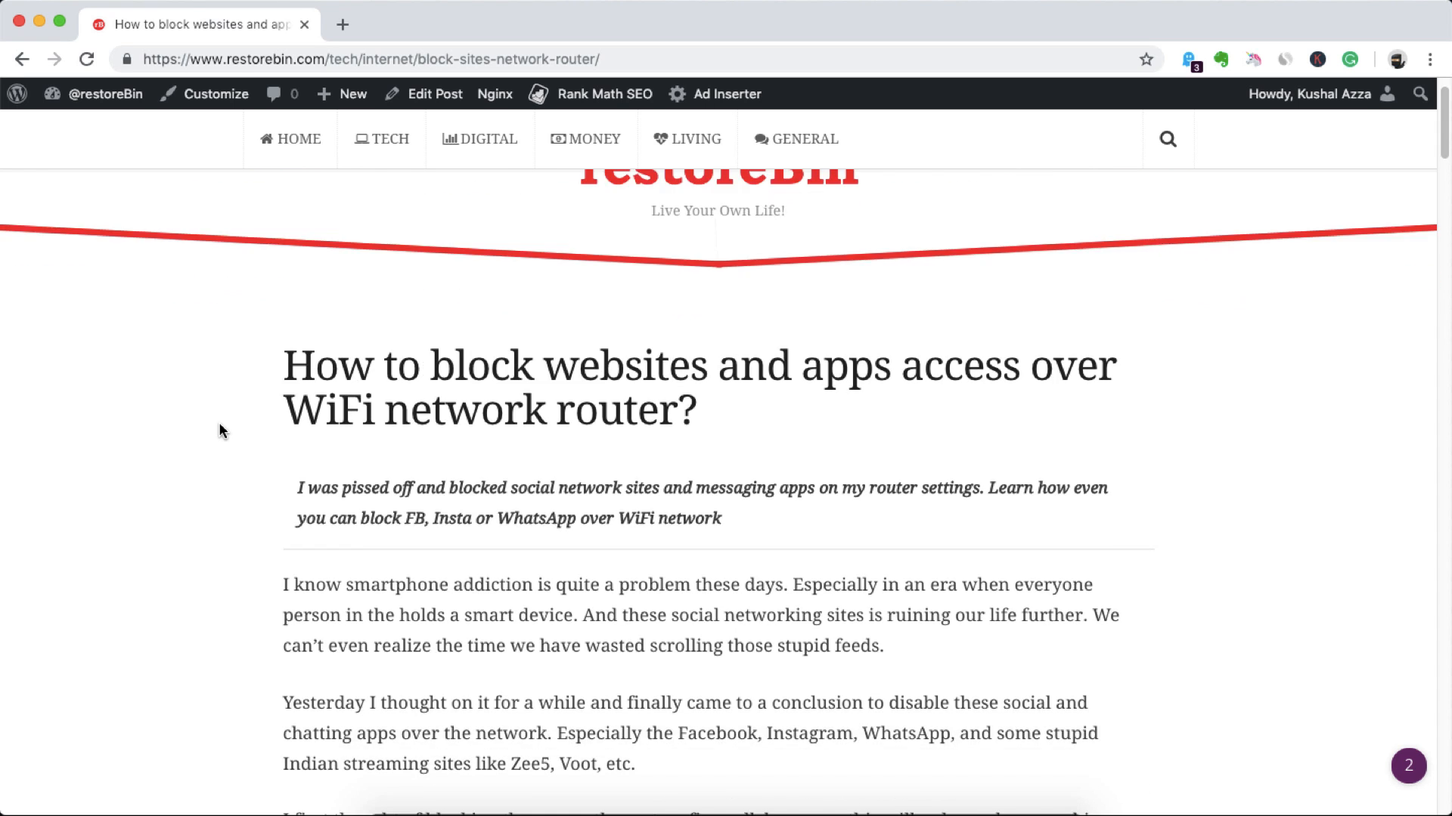
scroll("down", 3)
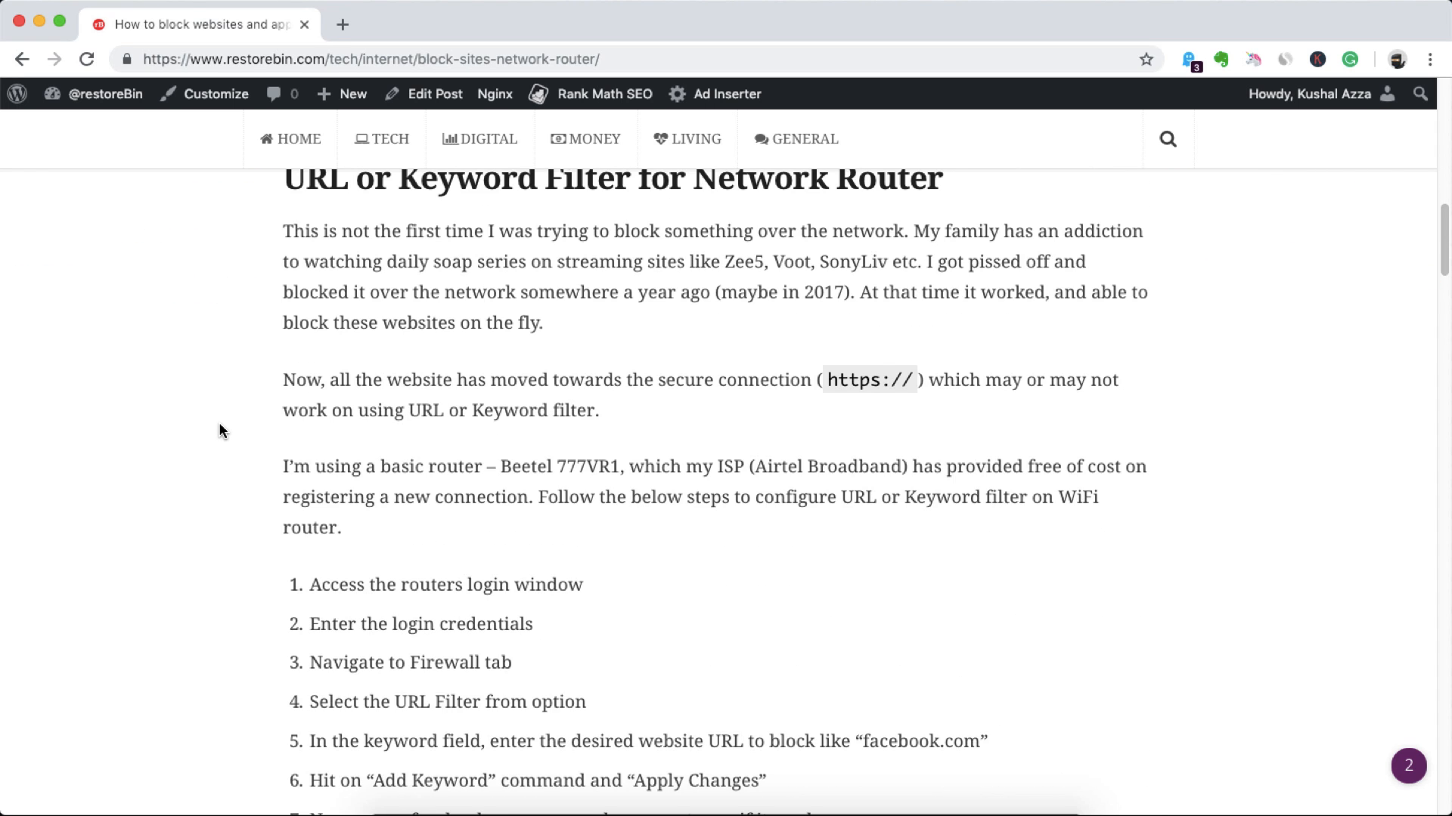
scroll("down", 3)
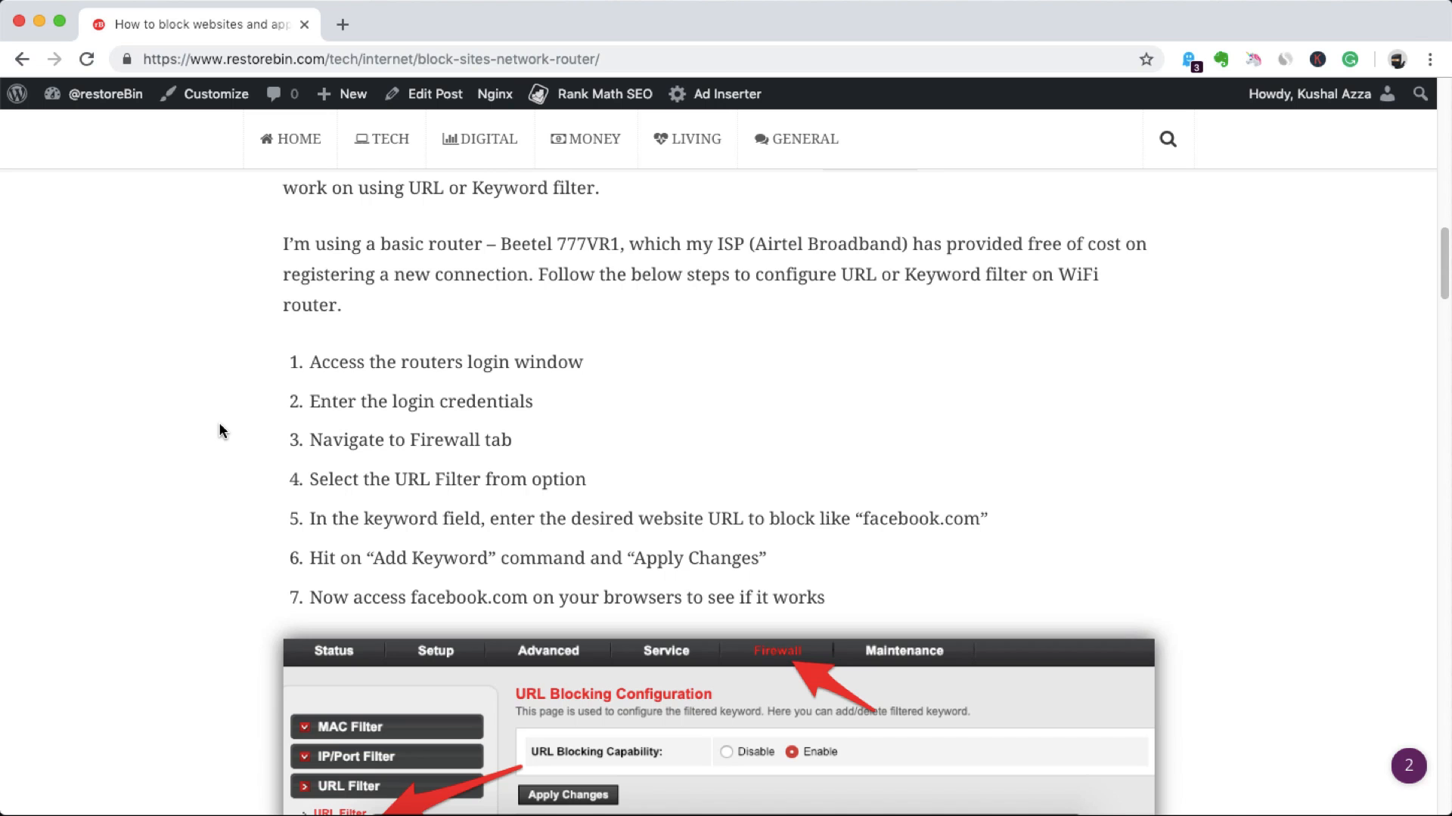
scroll("up", 3)
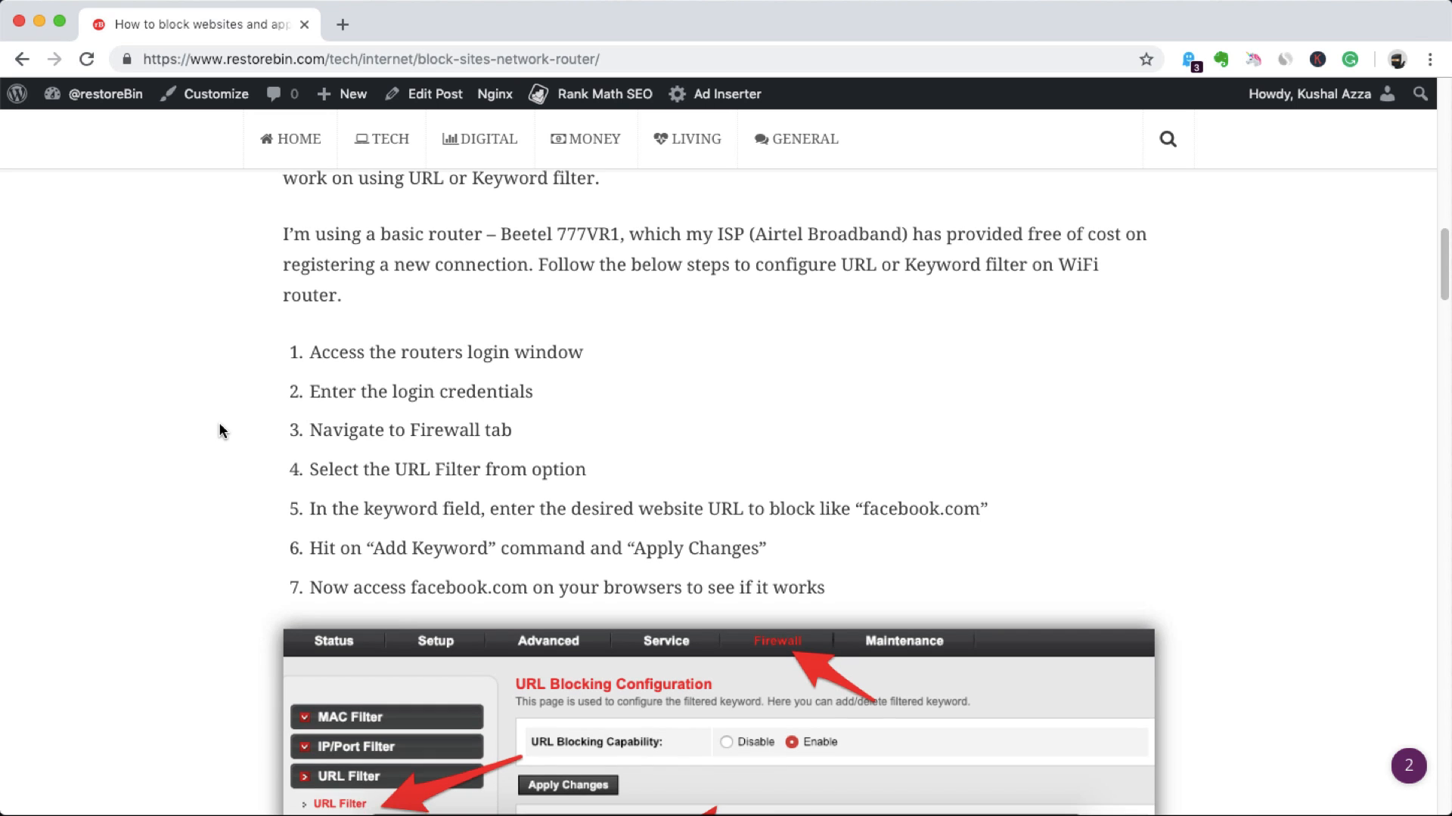
scroll("down", 3)
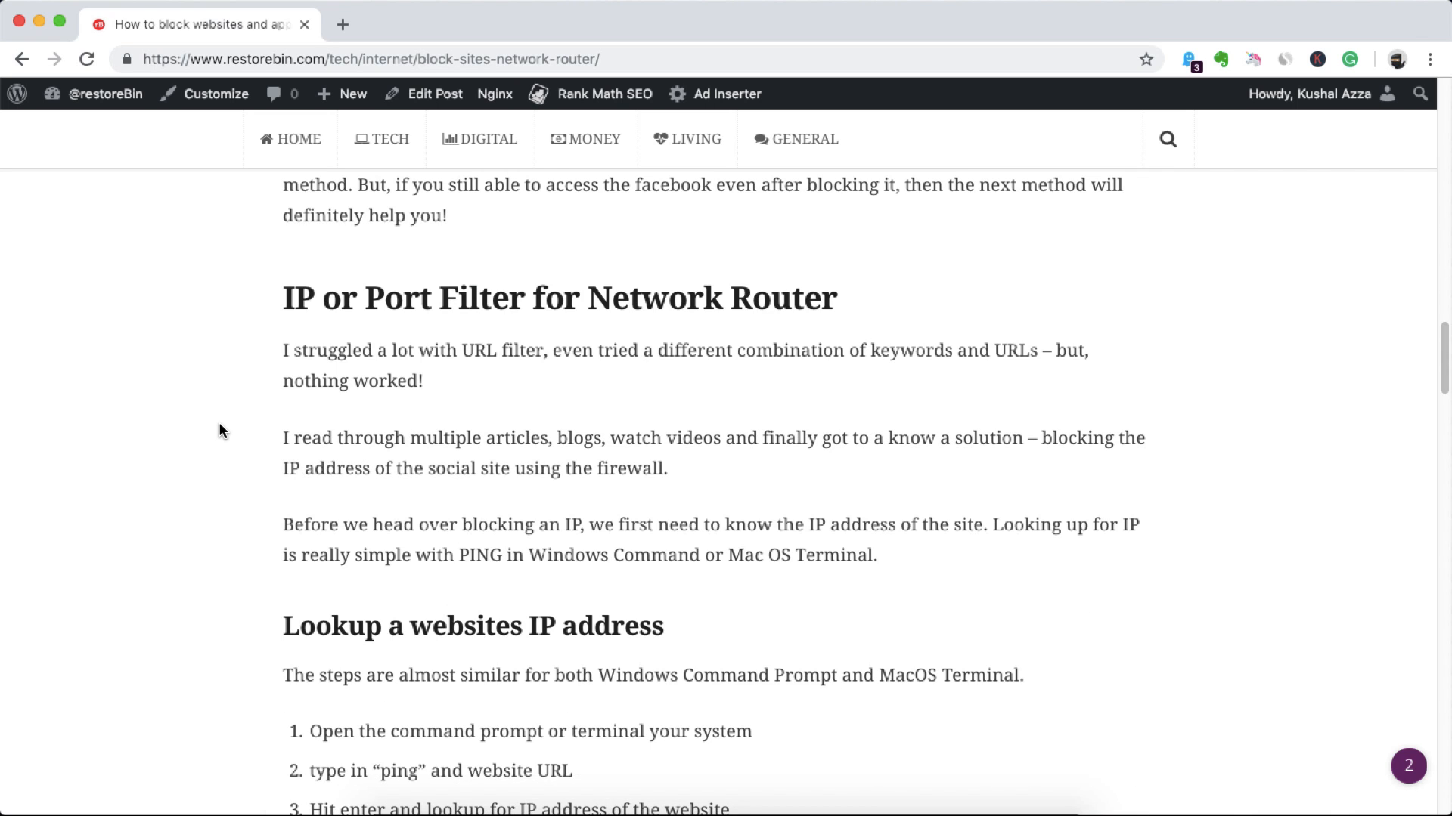
scroll("down", 3)
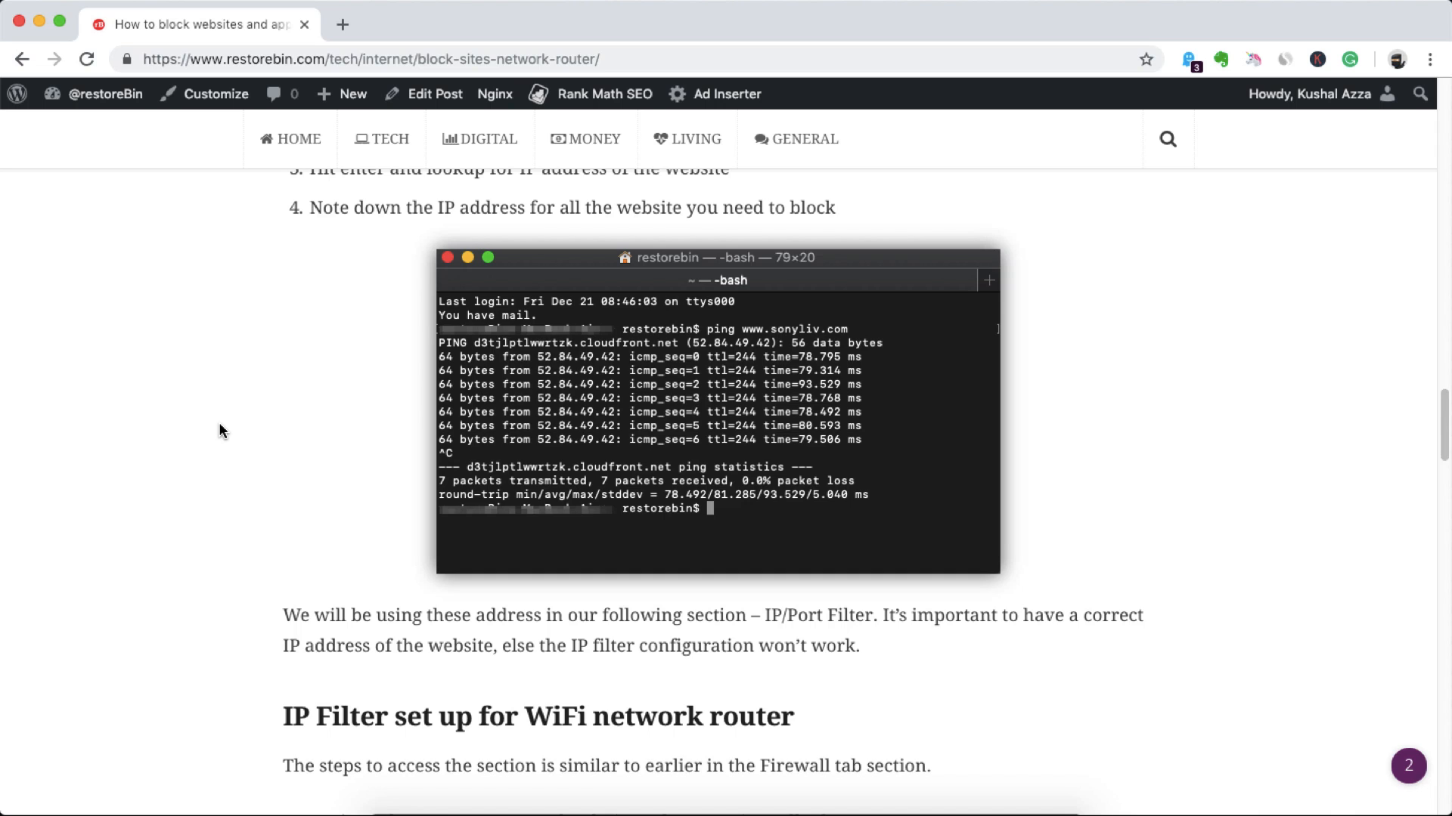
scroll("down", 3)
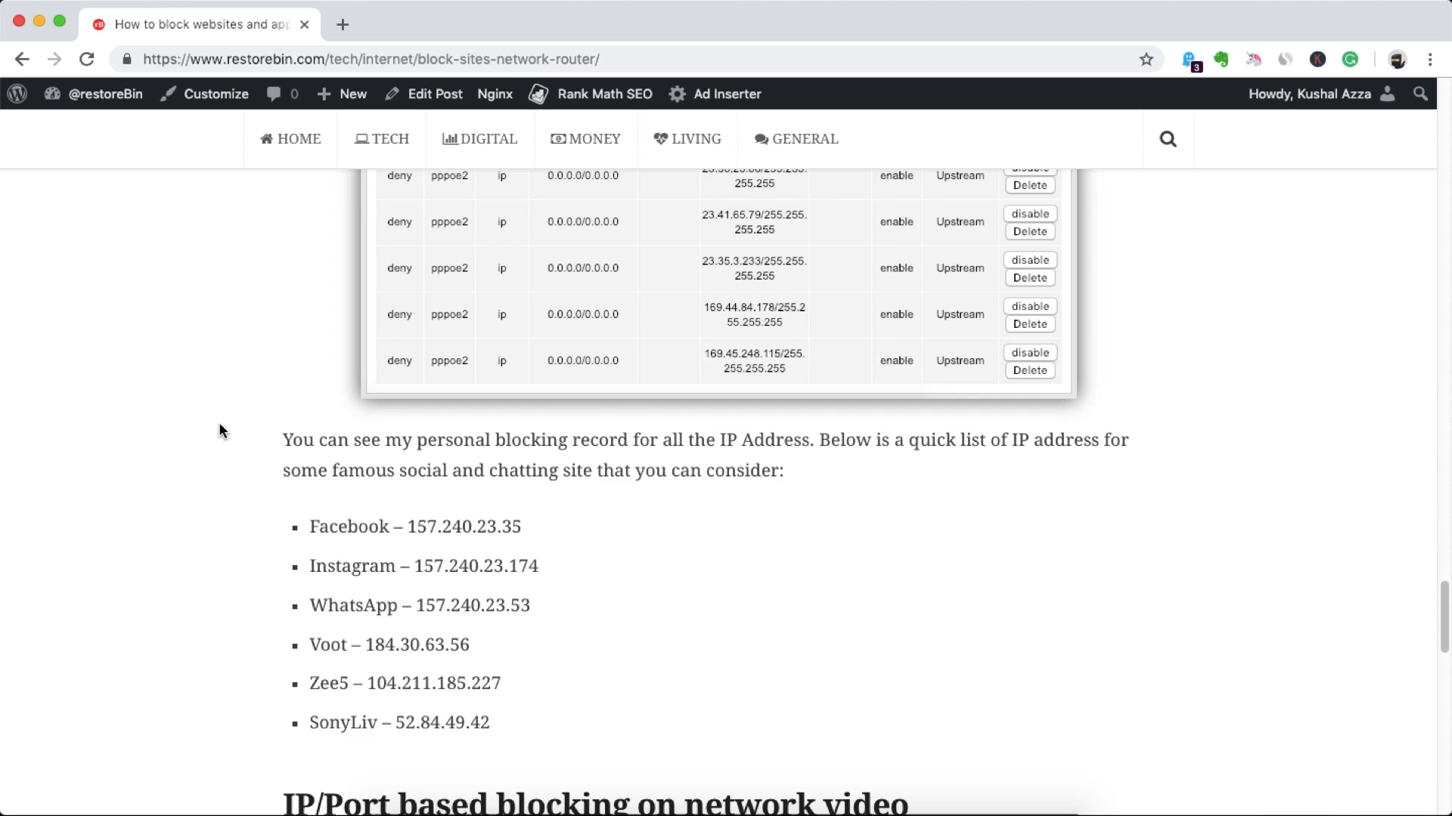
scroll("down", 3)
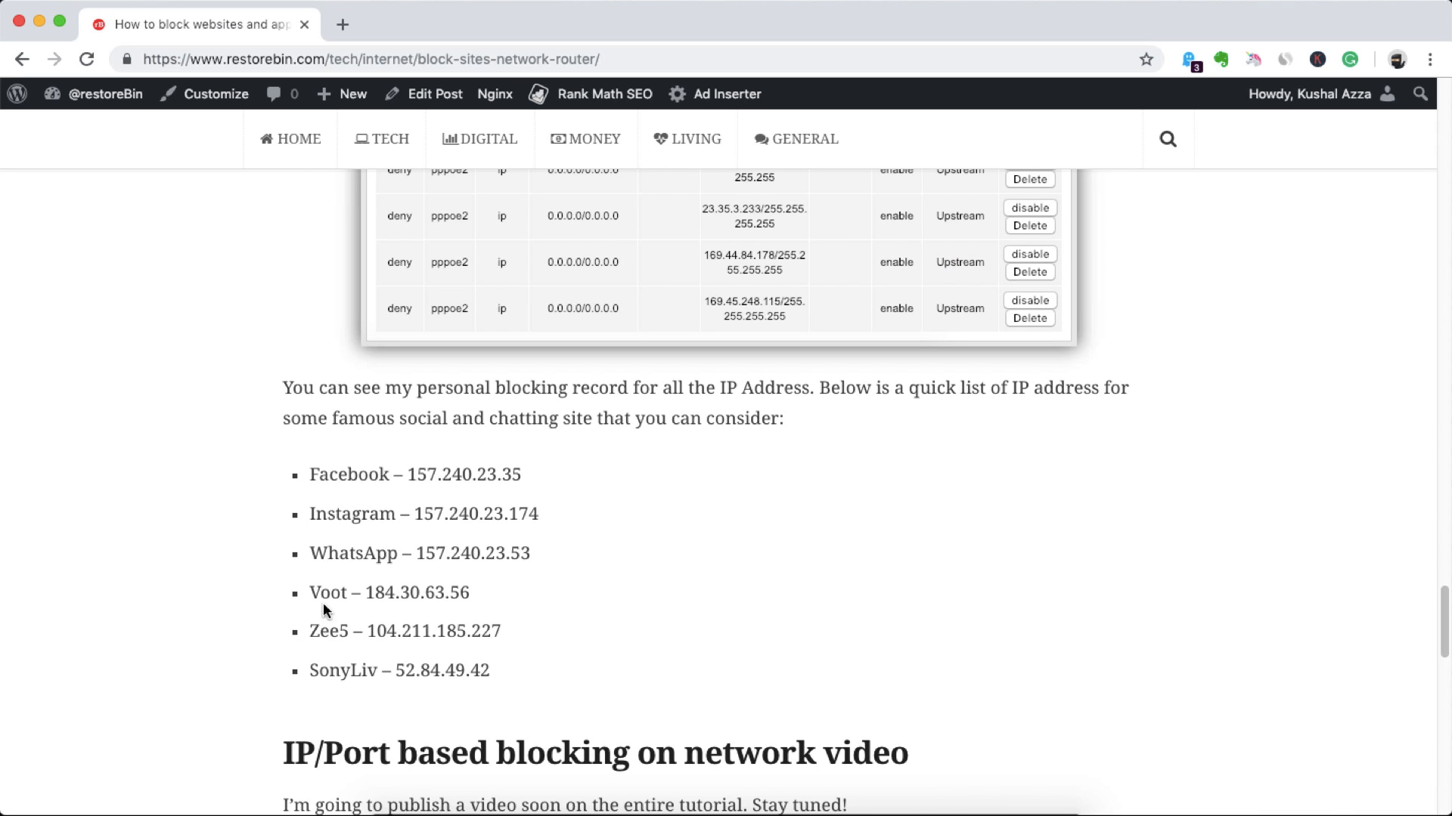
scroll("down", 3)
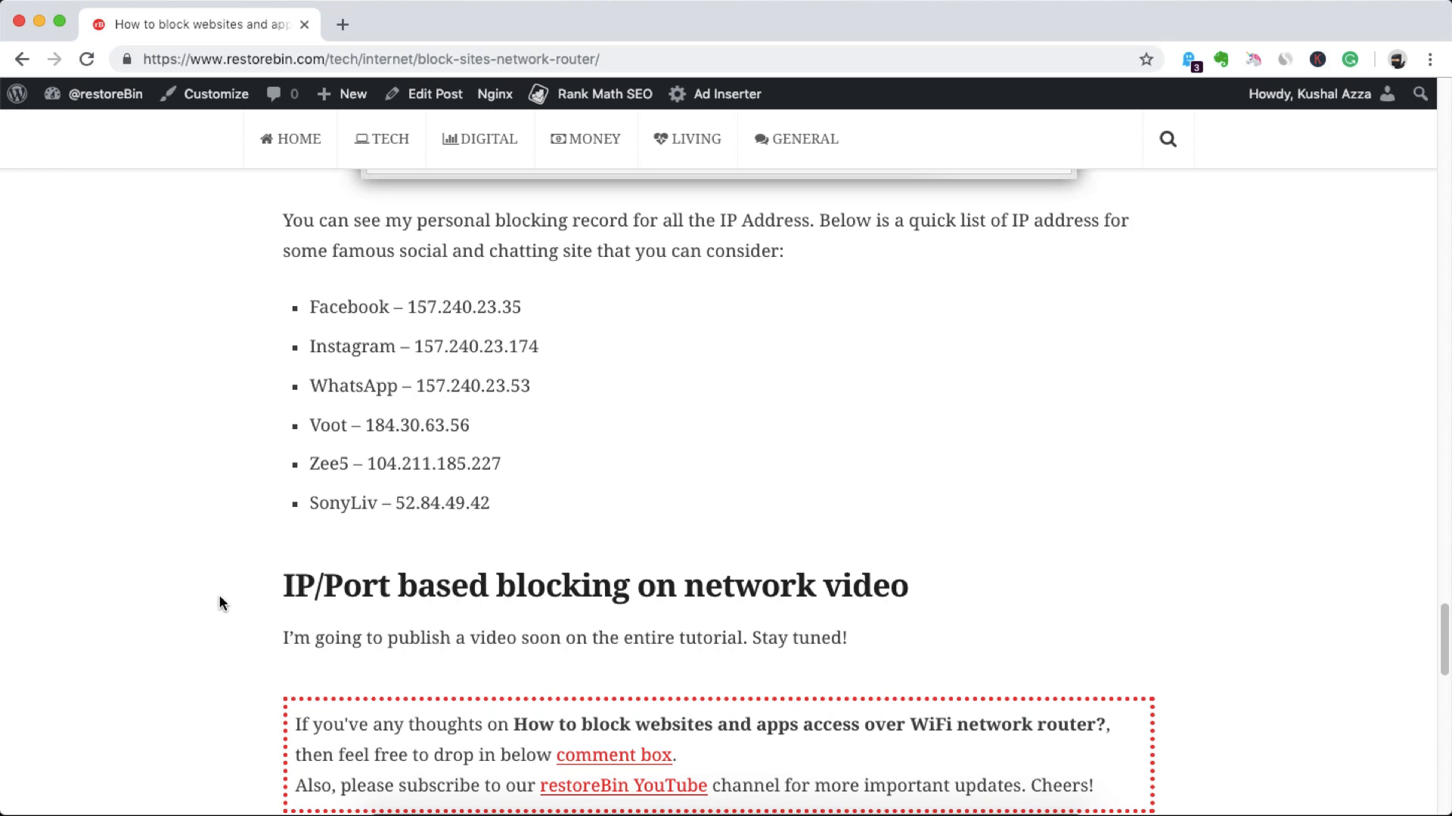
mouse_move(387, 638)
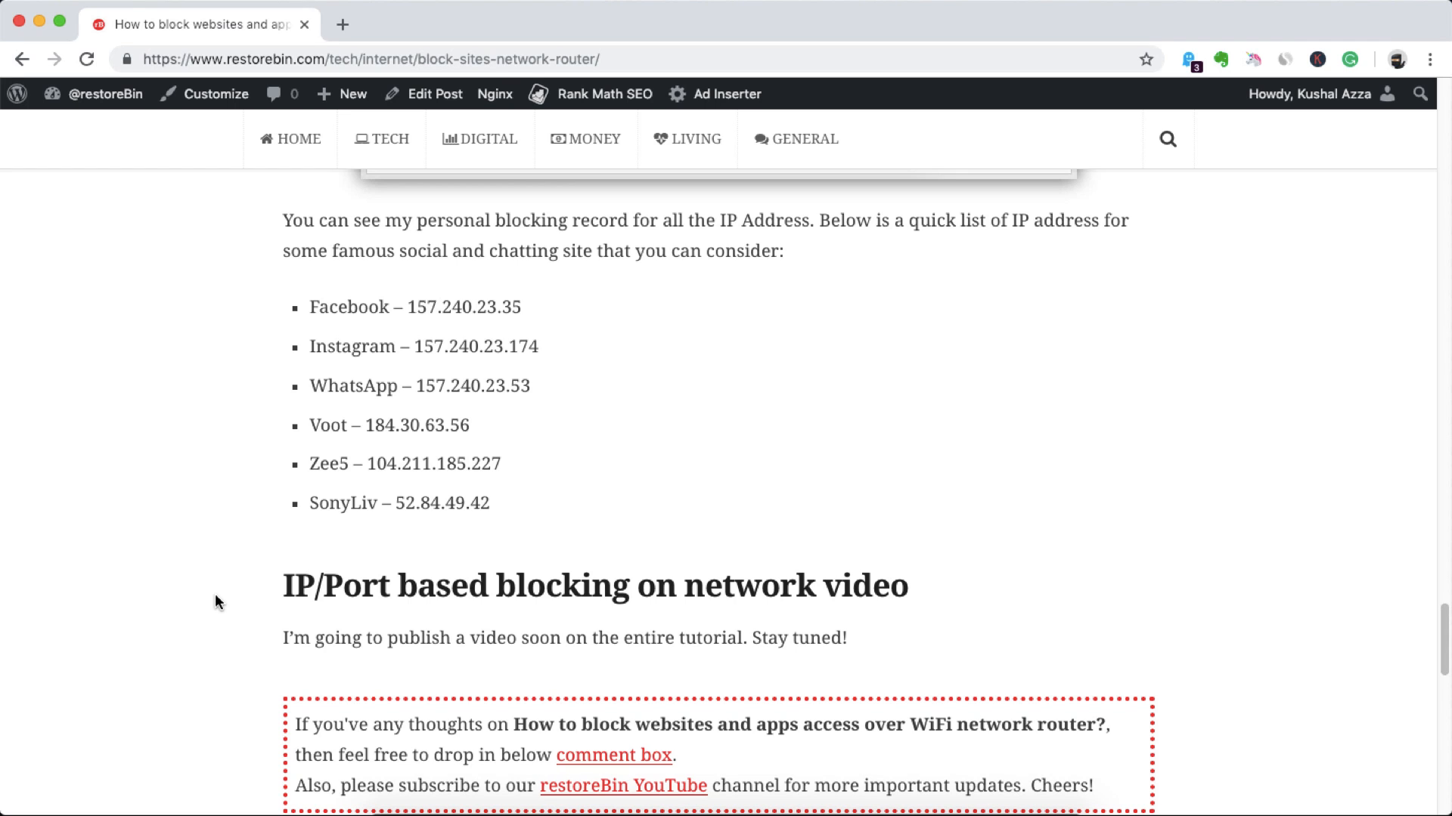
scroll("up", 3)
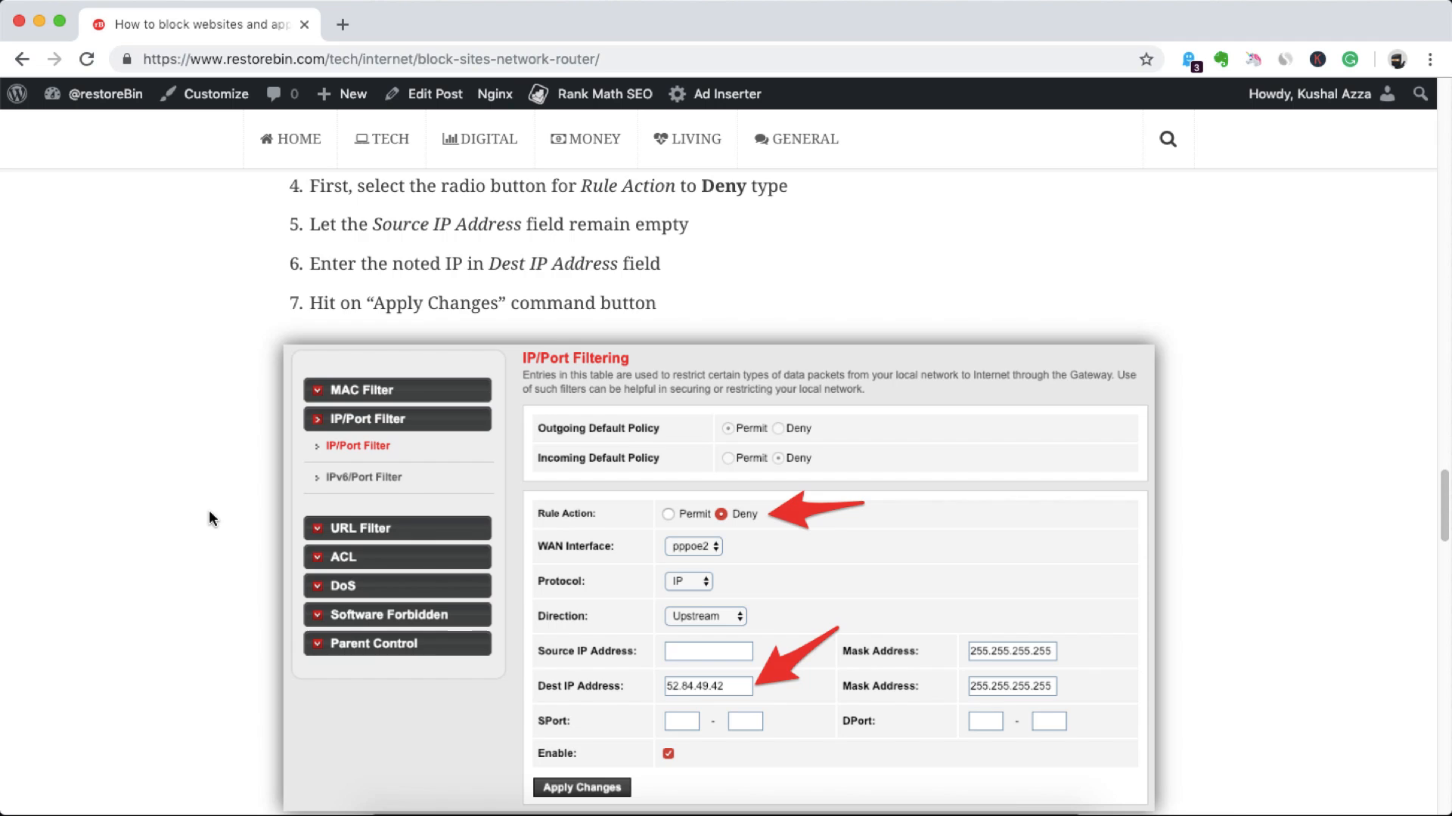
scroll("up", 3)
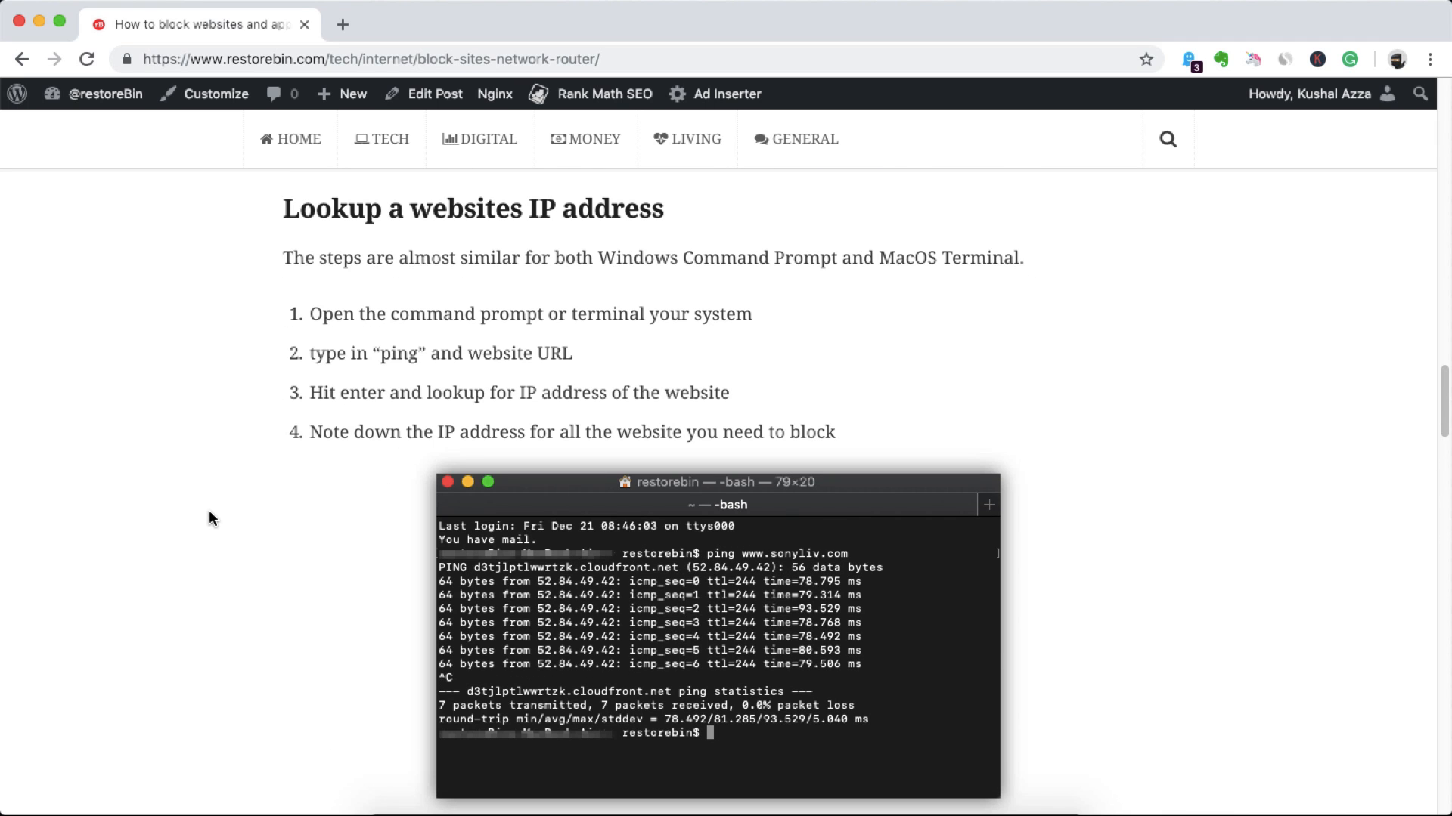
mouse_move(426, 243)
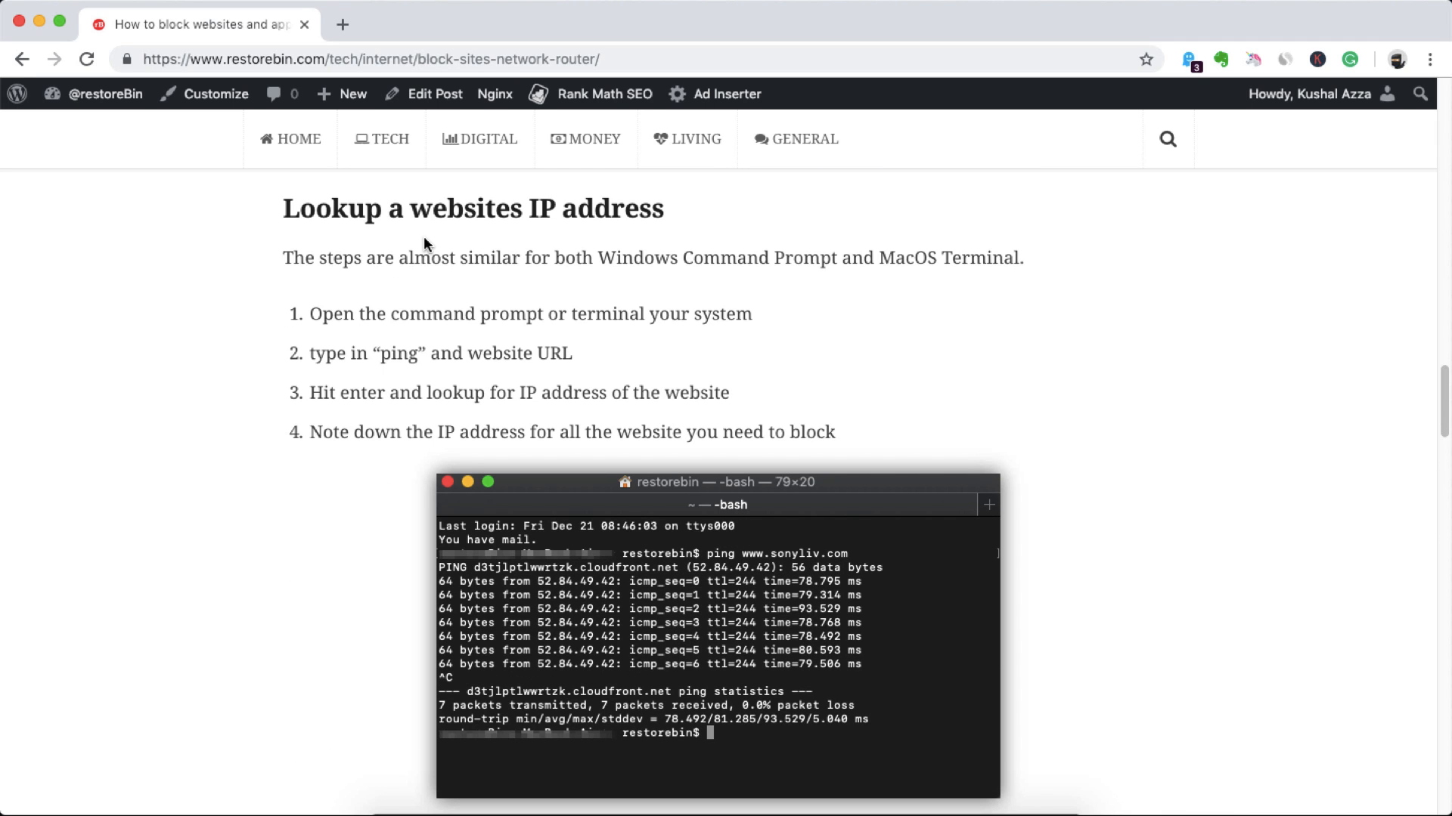
mouse_move(425, 239)
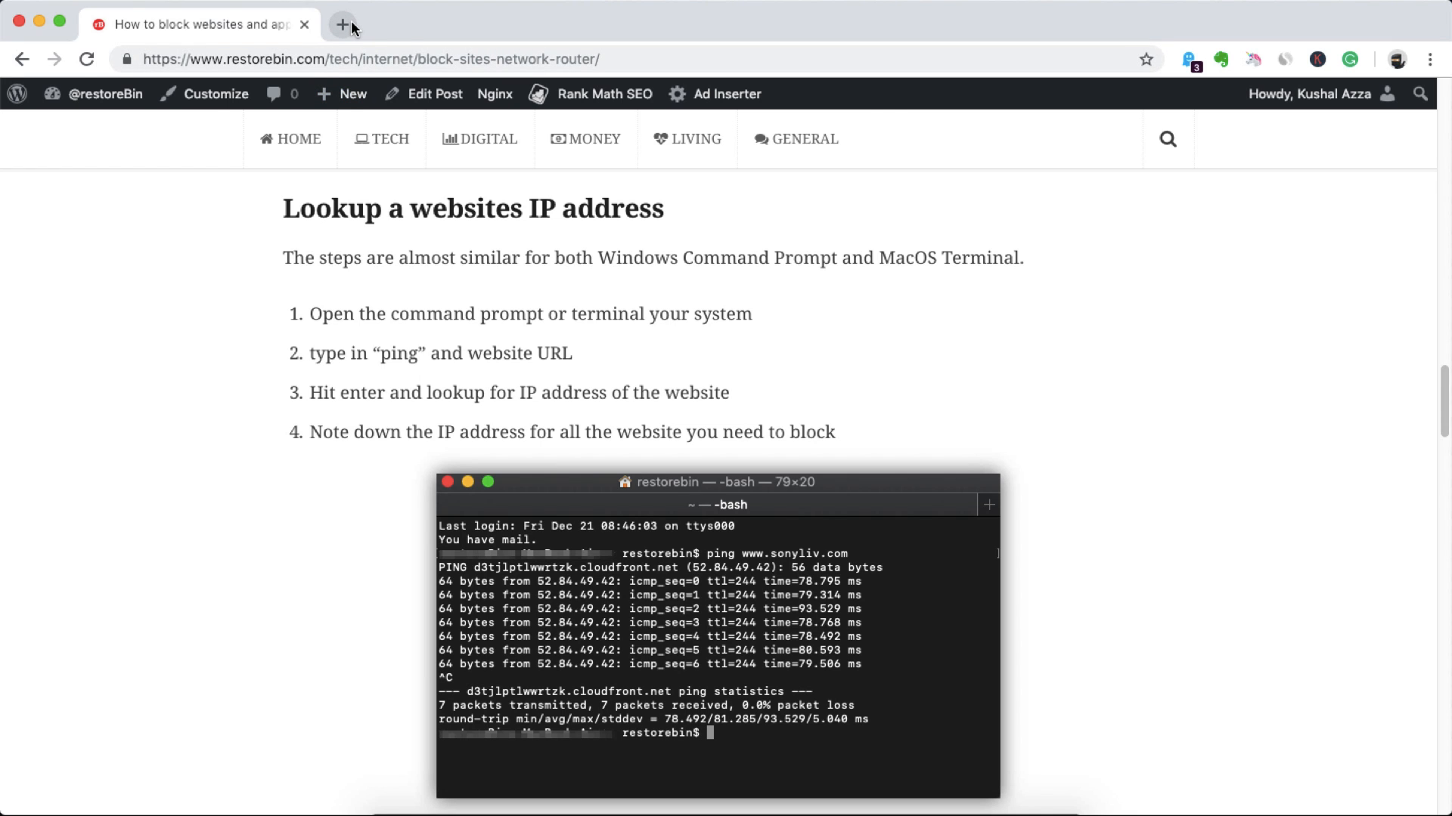
left_click(342, 25)
type("https://www.restorebin.com")
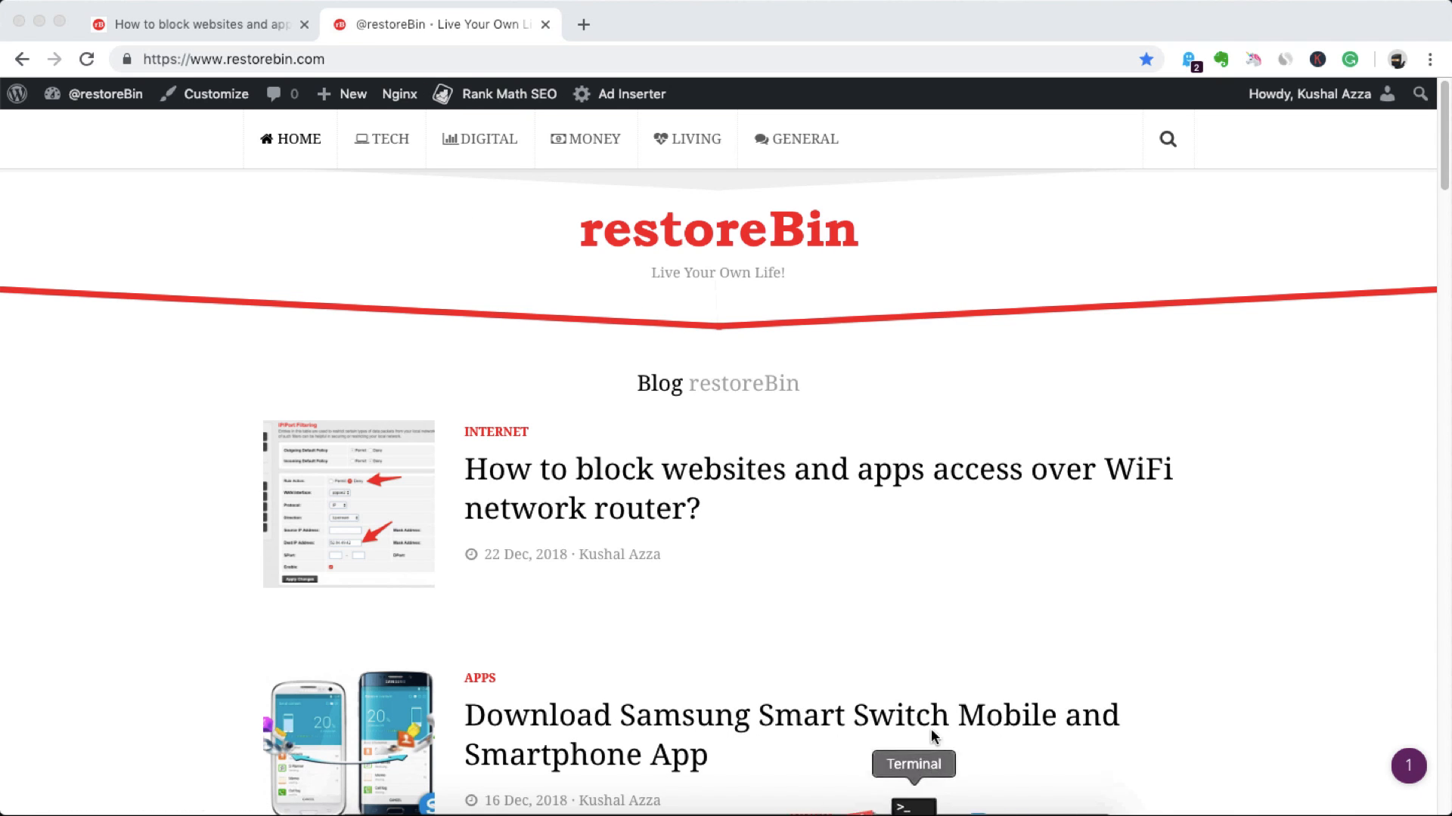
left_click(913, 805)
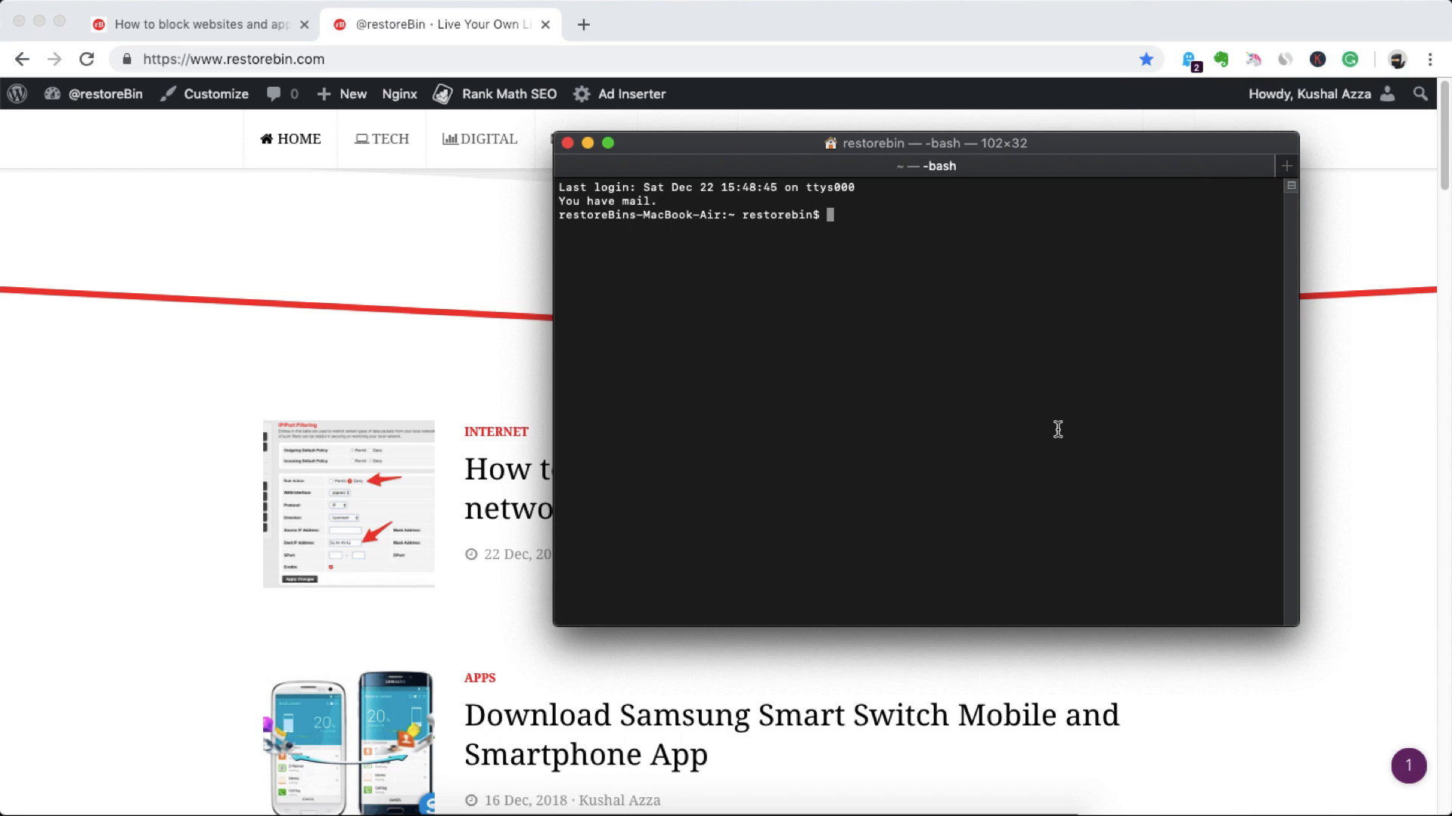
type("ping")
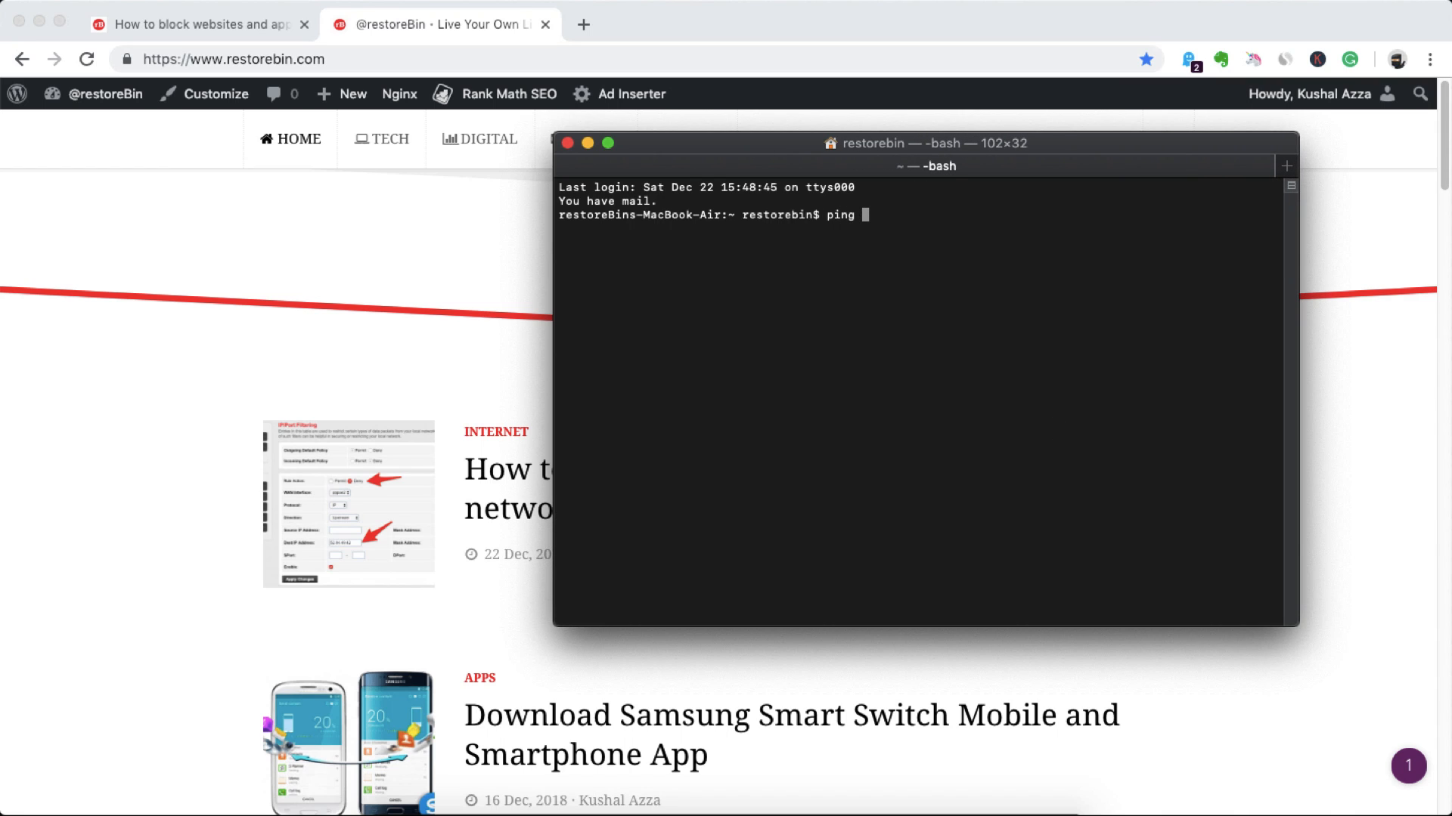
type("www.")
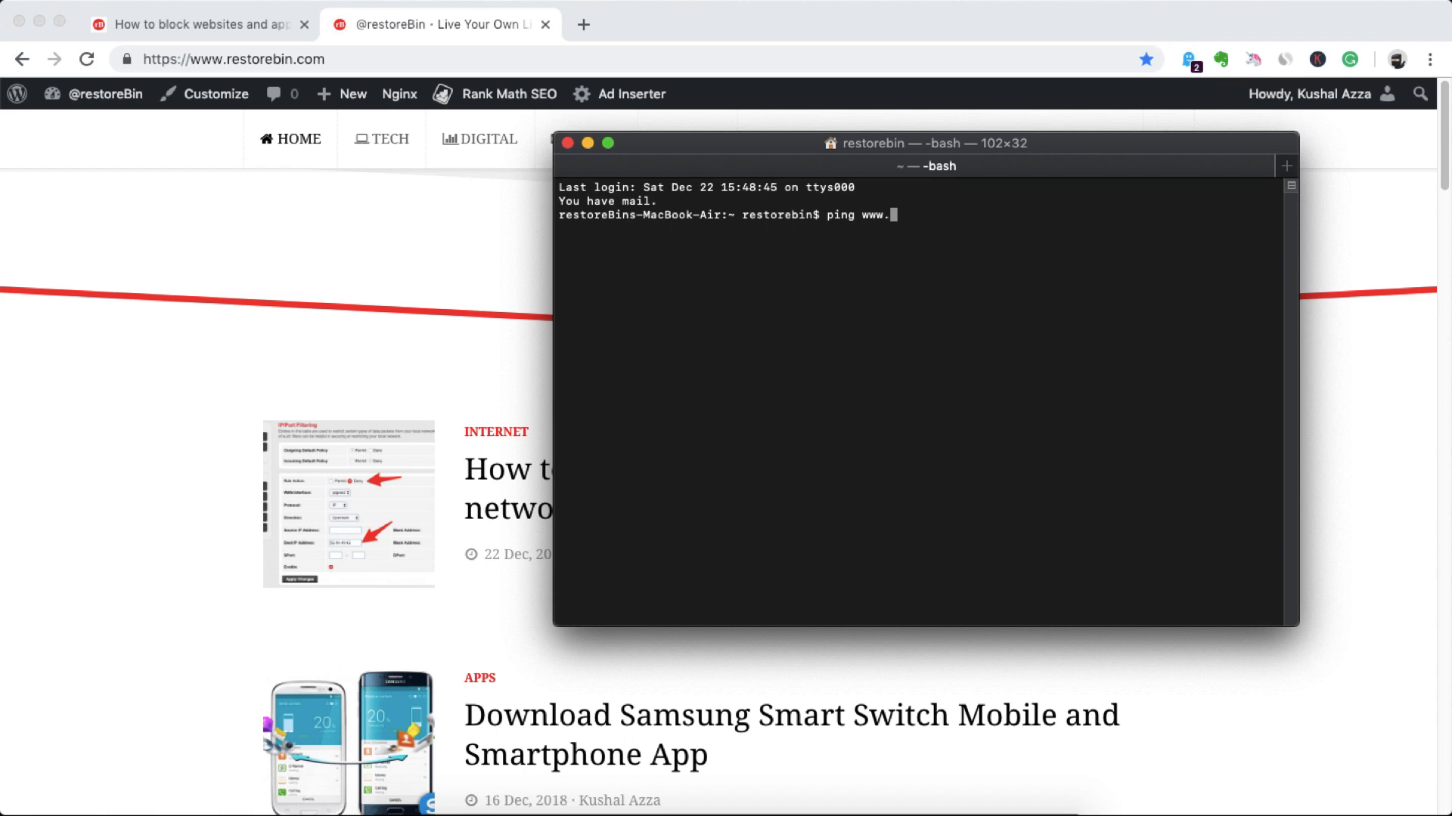
type("resto")
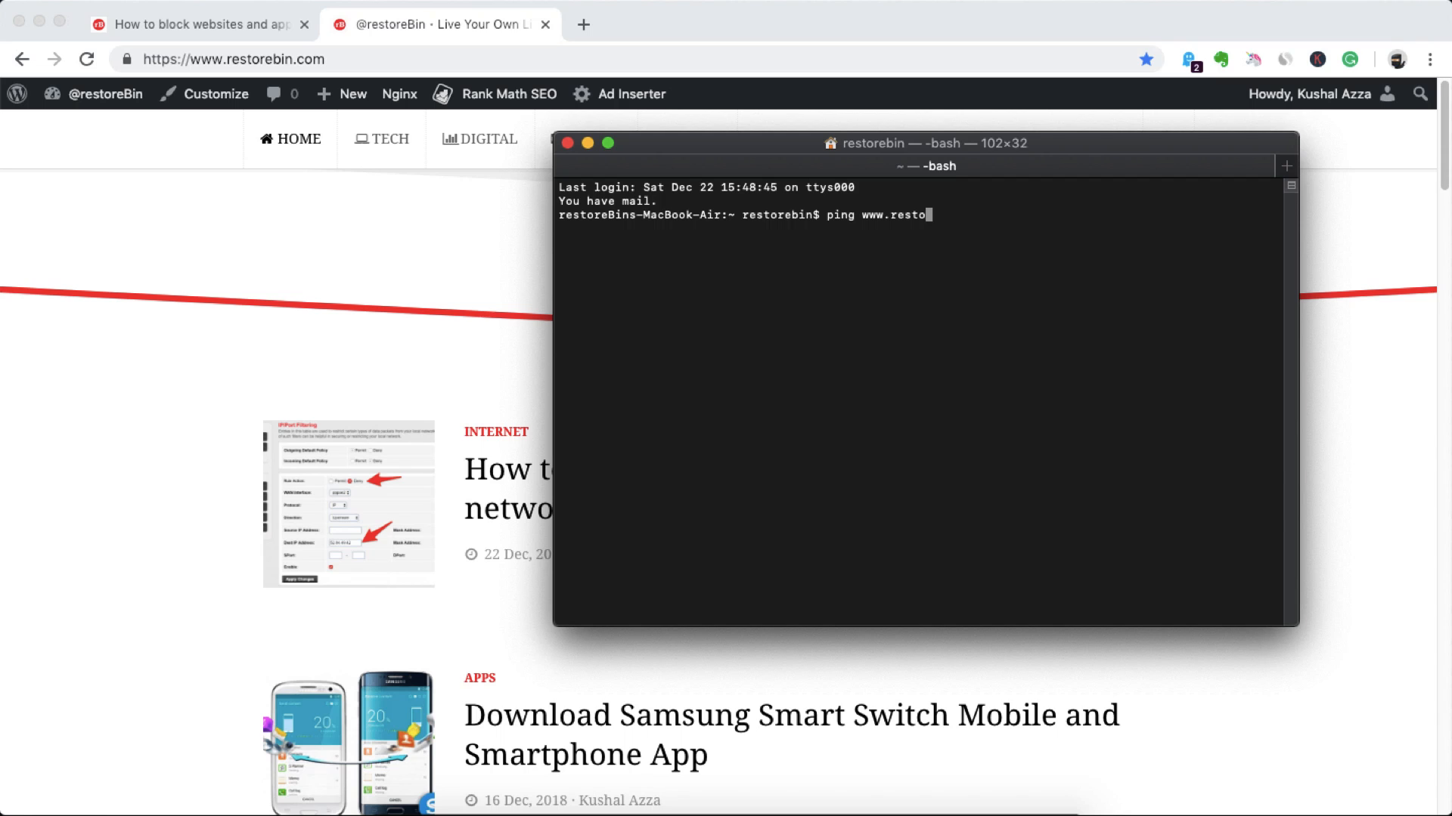
type("rebin.com")
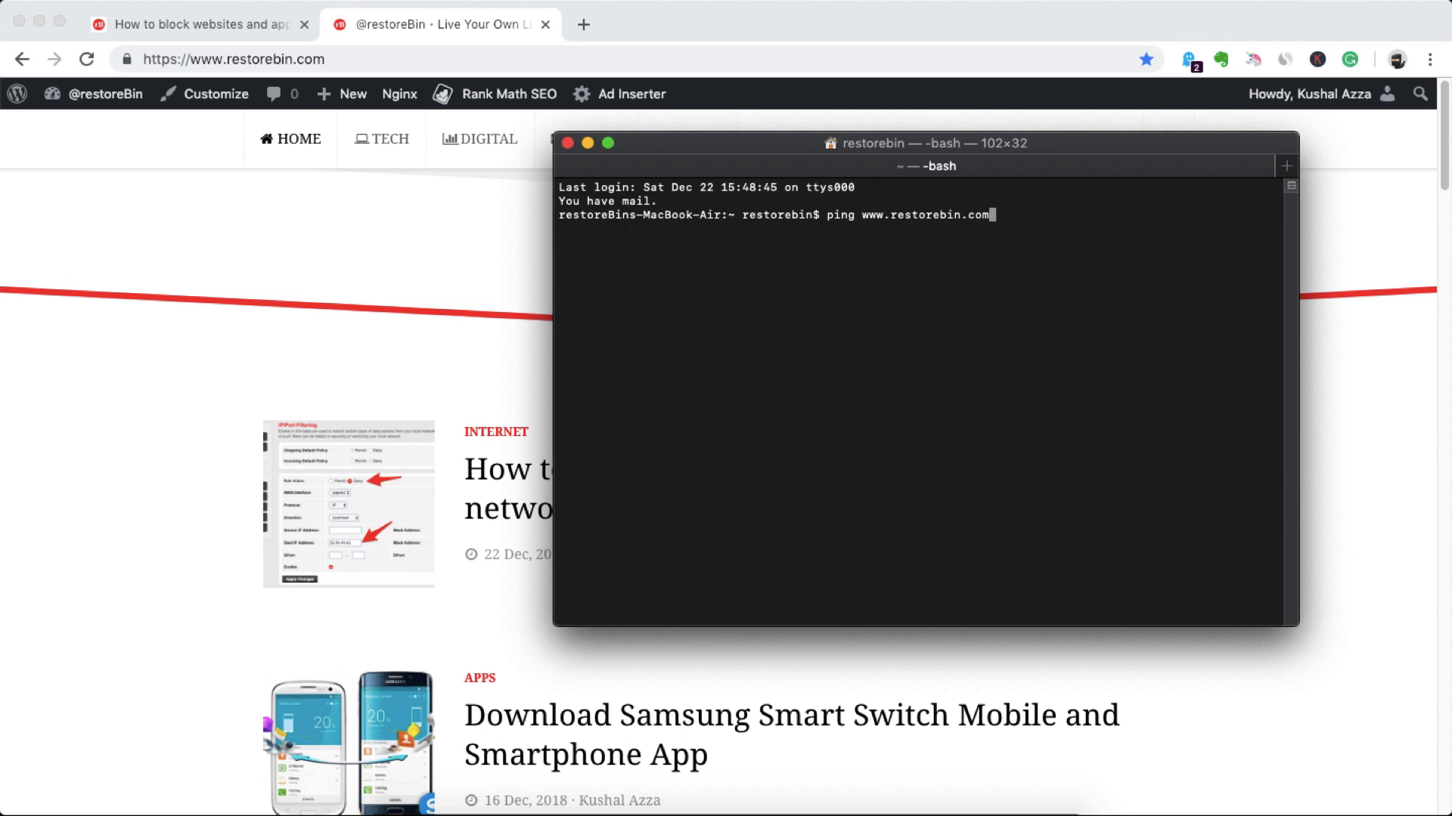
key("Return")
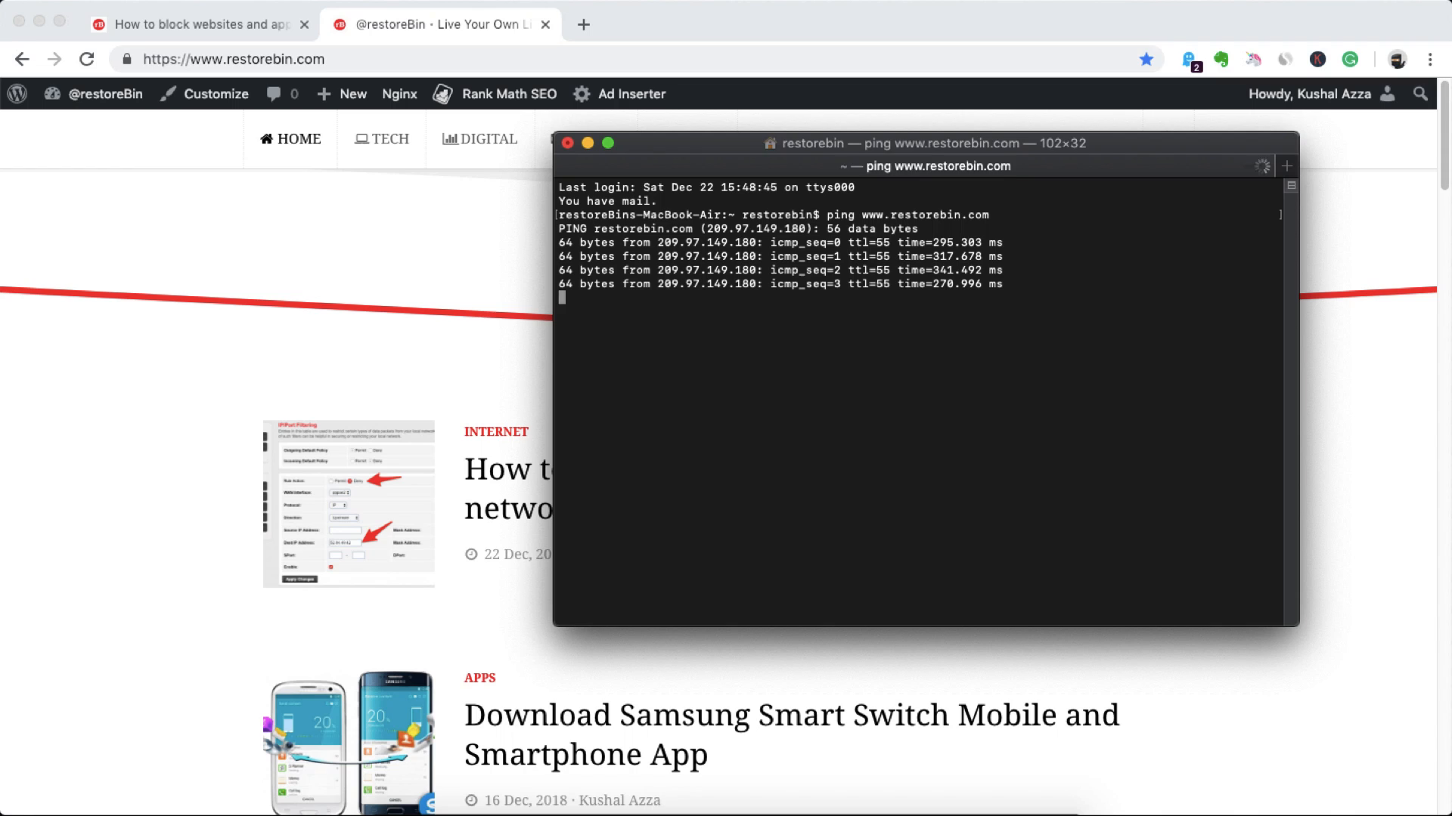
Stop the ping and select the returned IP address 209.97.149.180
key("ctrl+c")
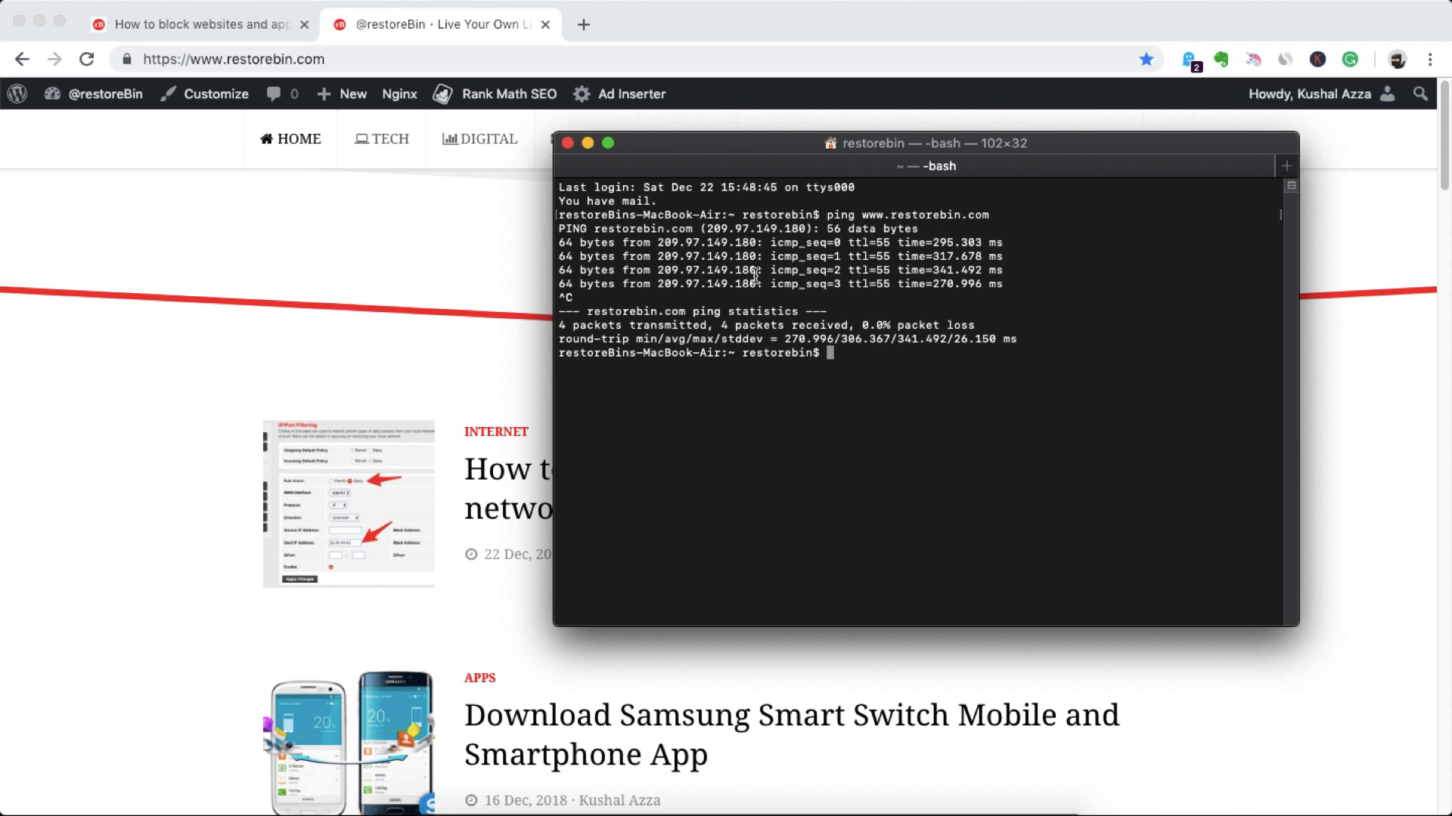
double_click(710, 284)
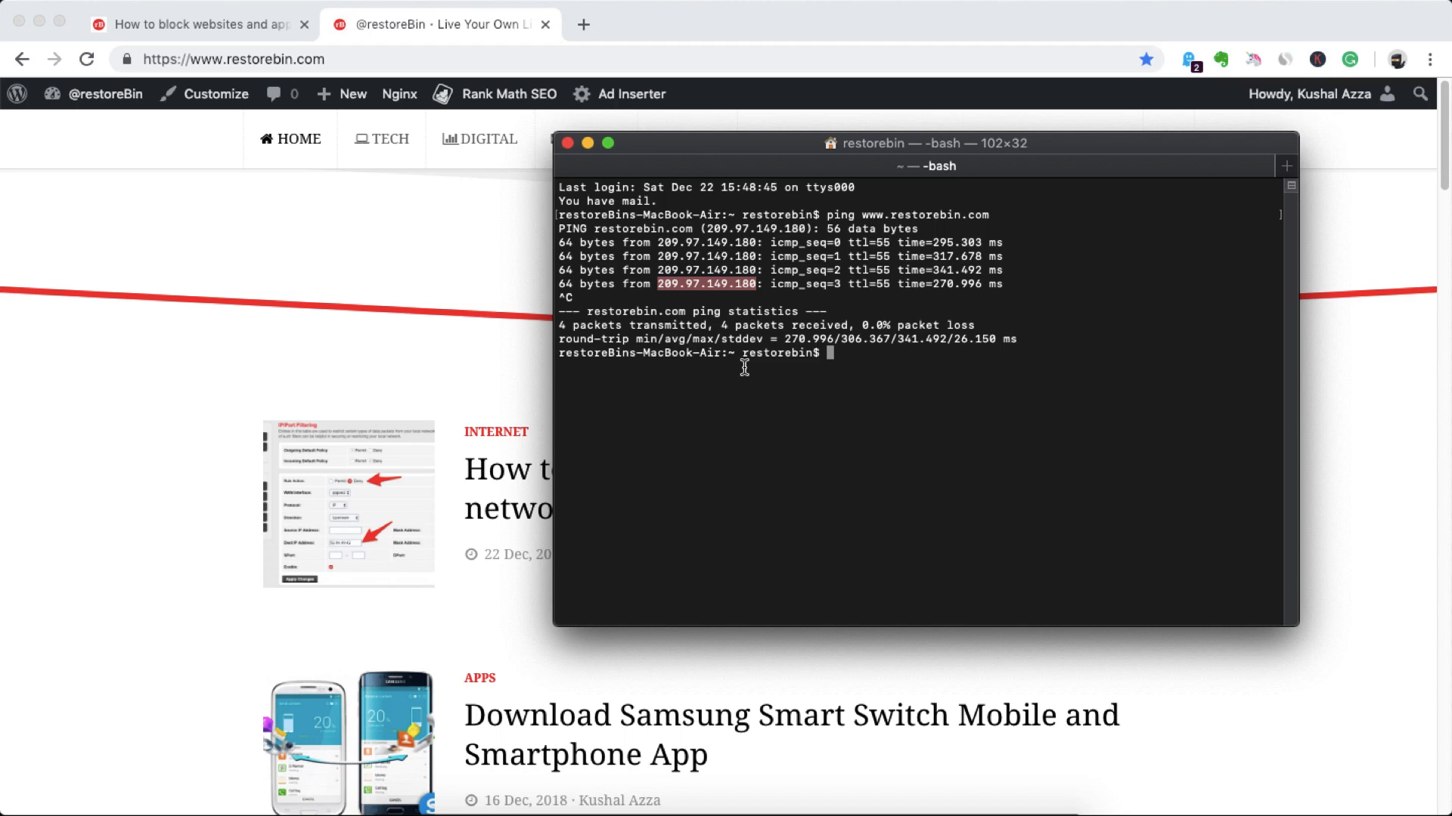
left_click(823, 24)
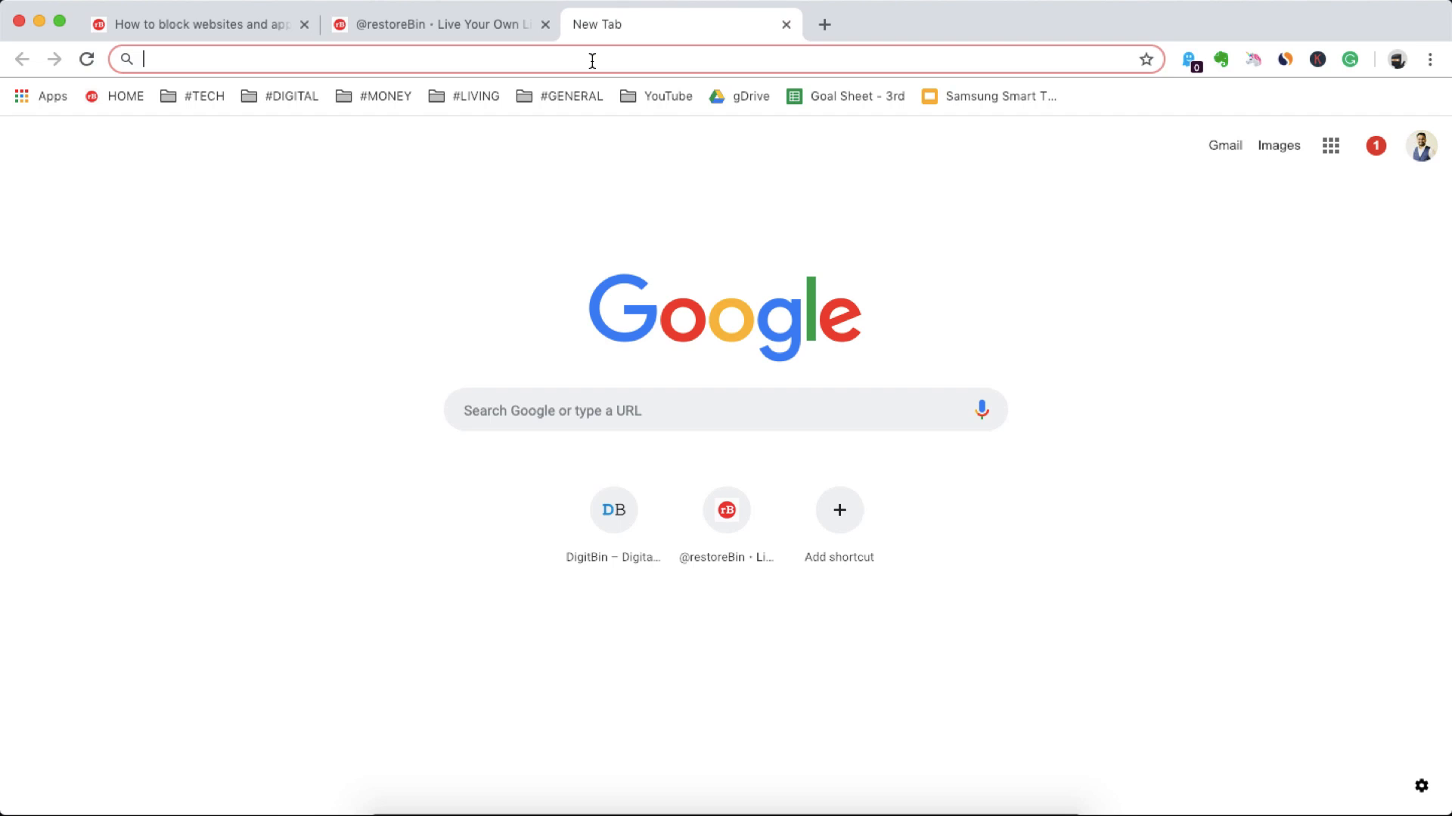
Load the router admin at 192.168.1.1 in the new tab
type("192.168.1.1")
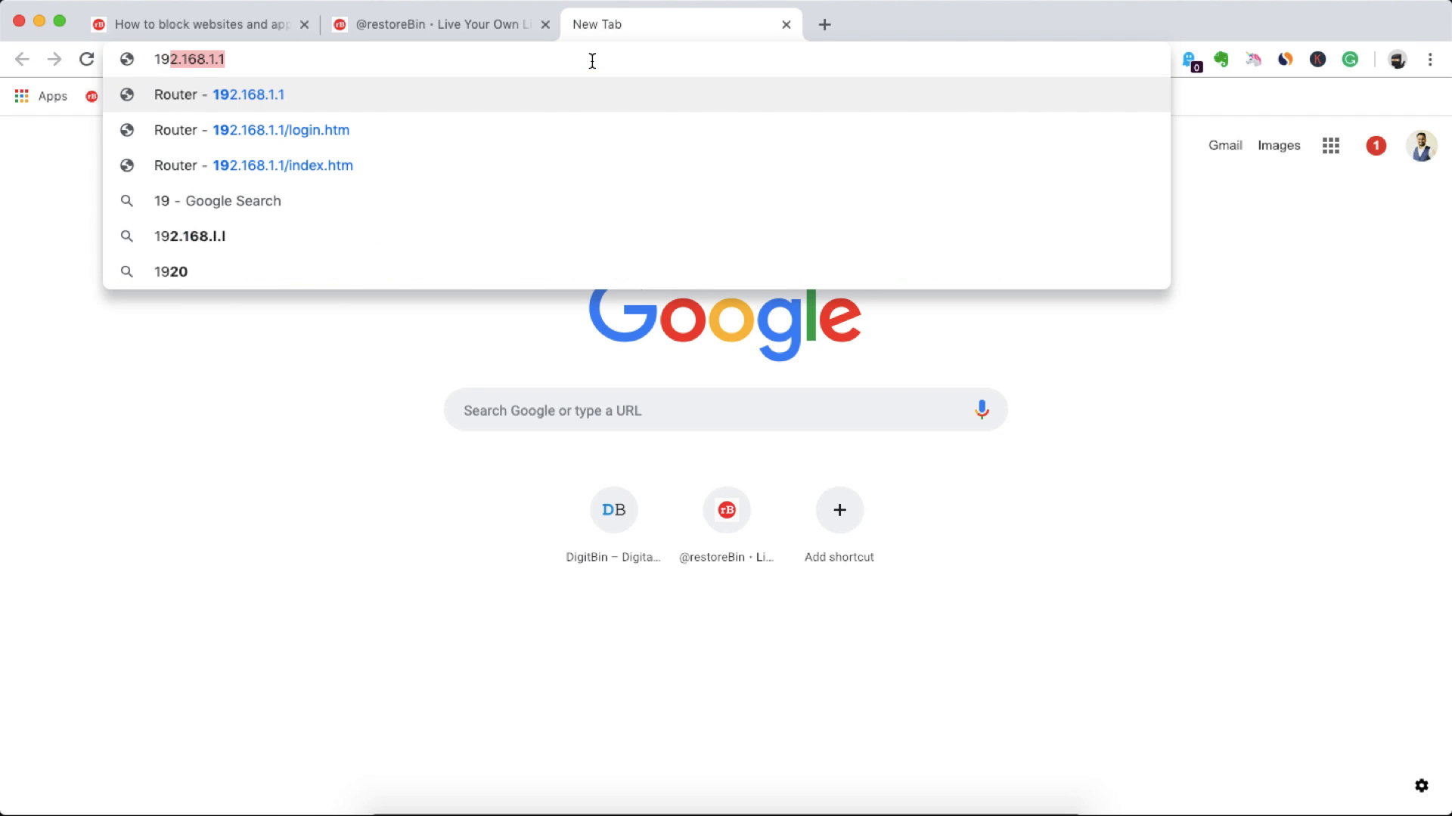
left_click(281, 129)
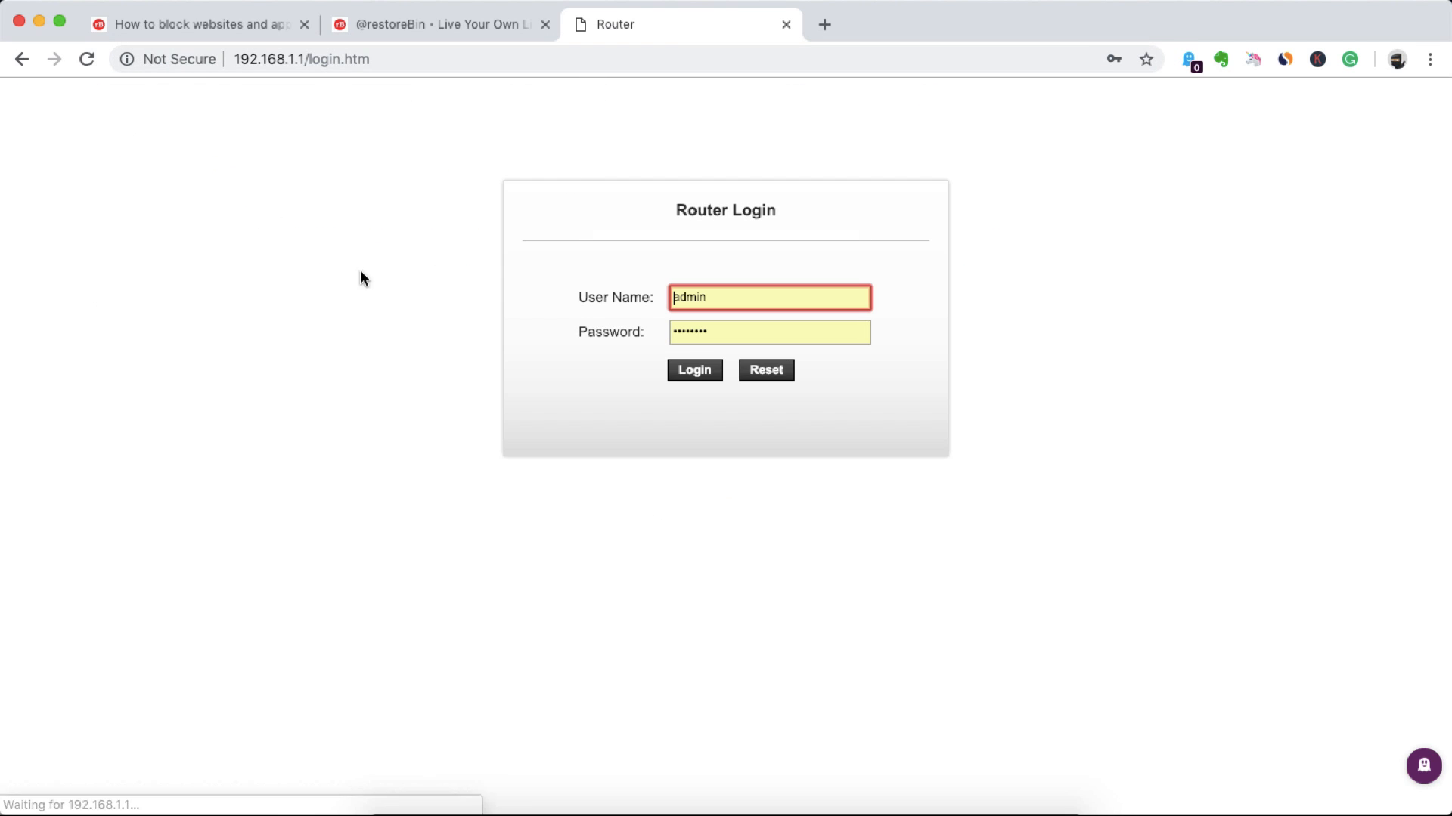
Log in to the Beetel router and go to the Firewall's MAC Filtering page
left_click(693, 369)
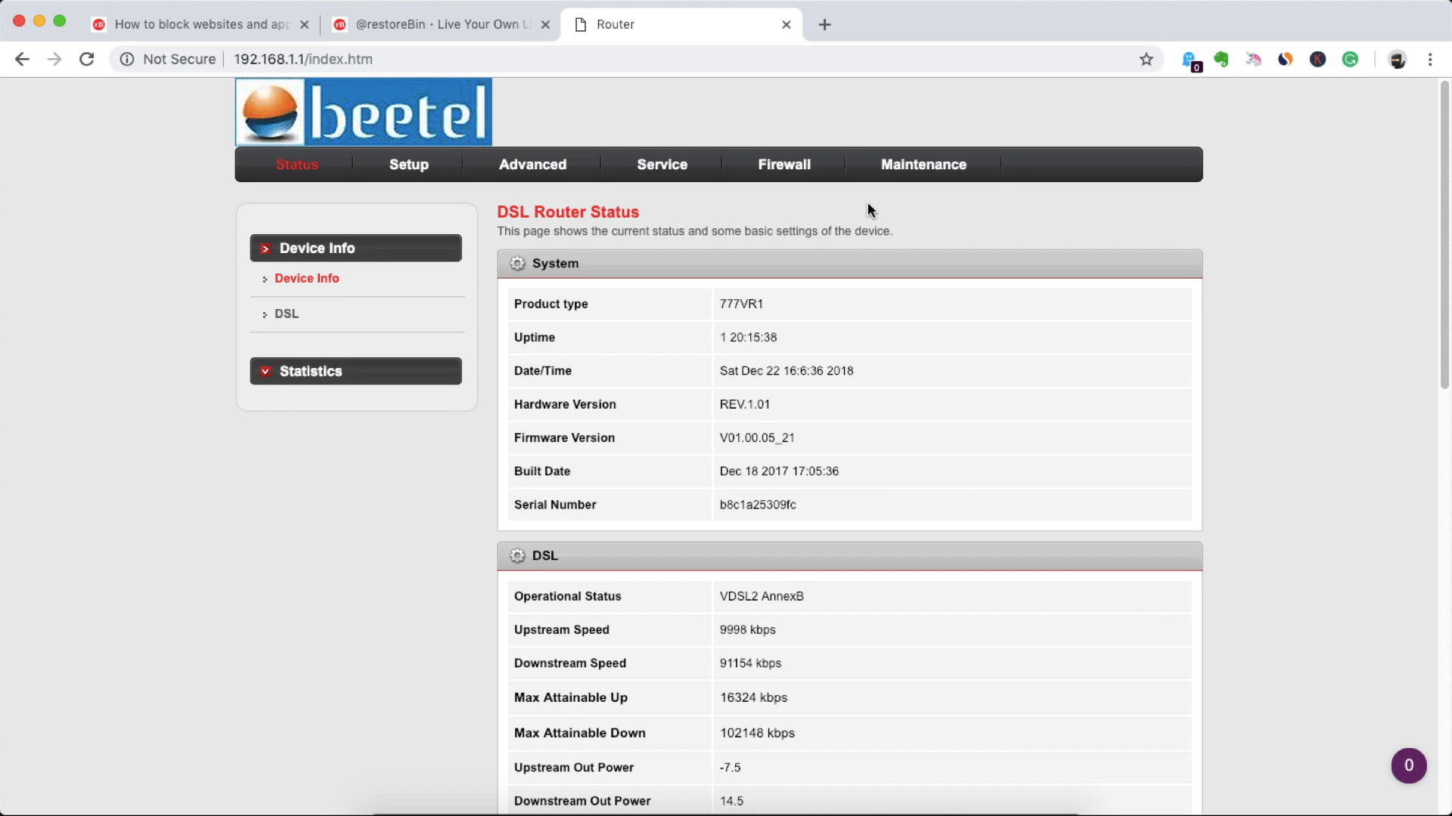
mouse_move(827, 205)
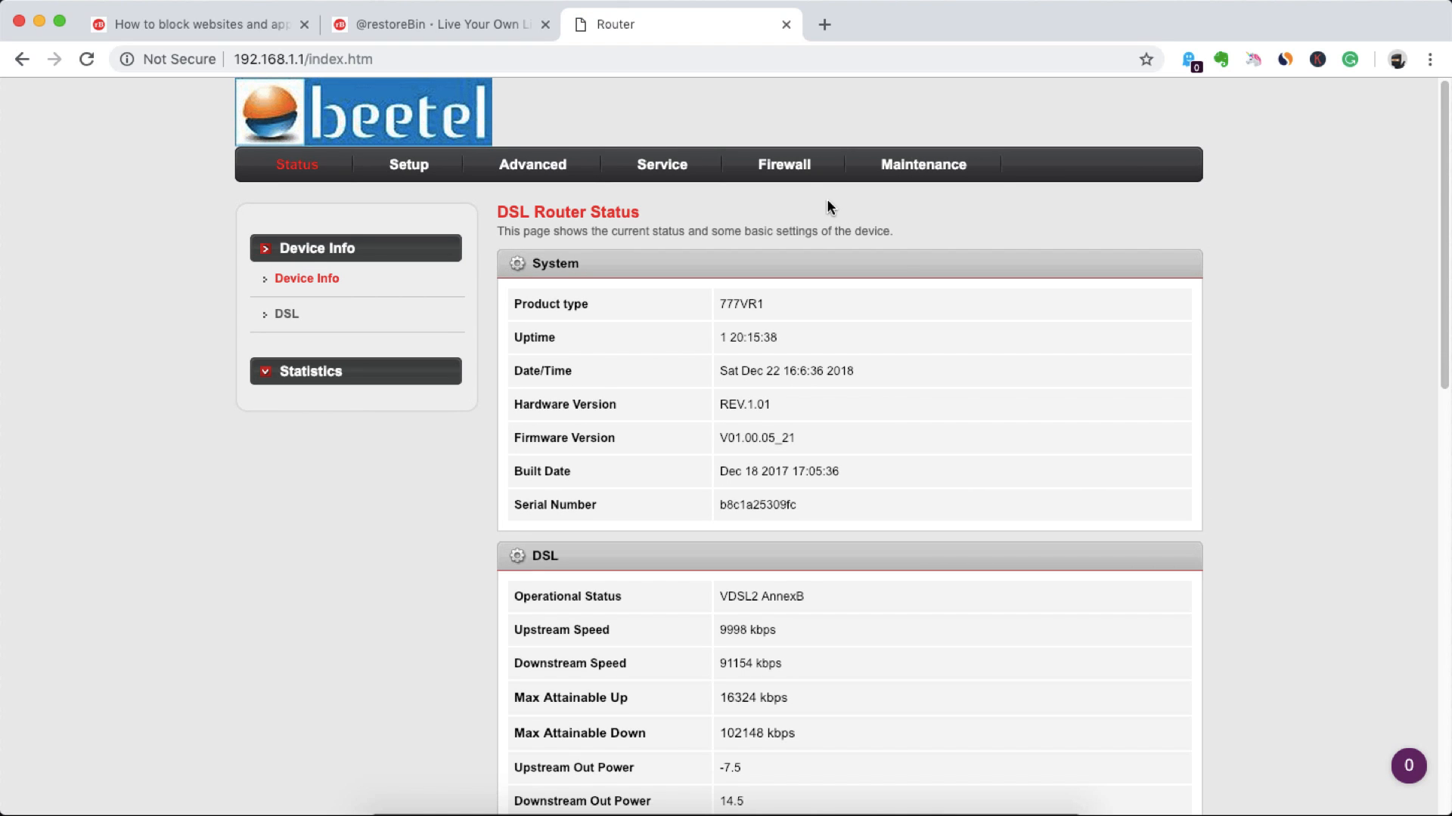
mouse_move(783, 169)
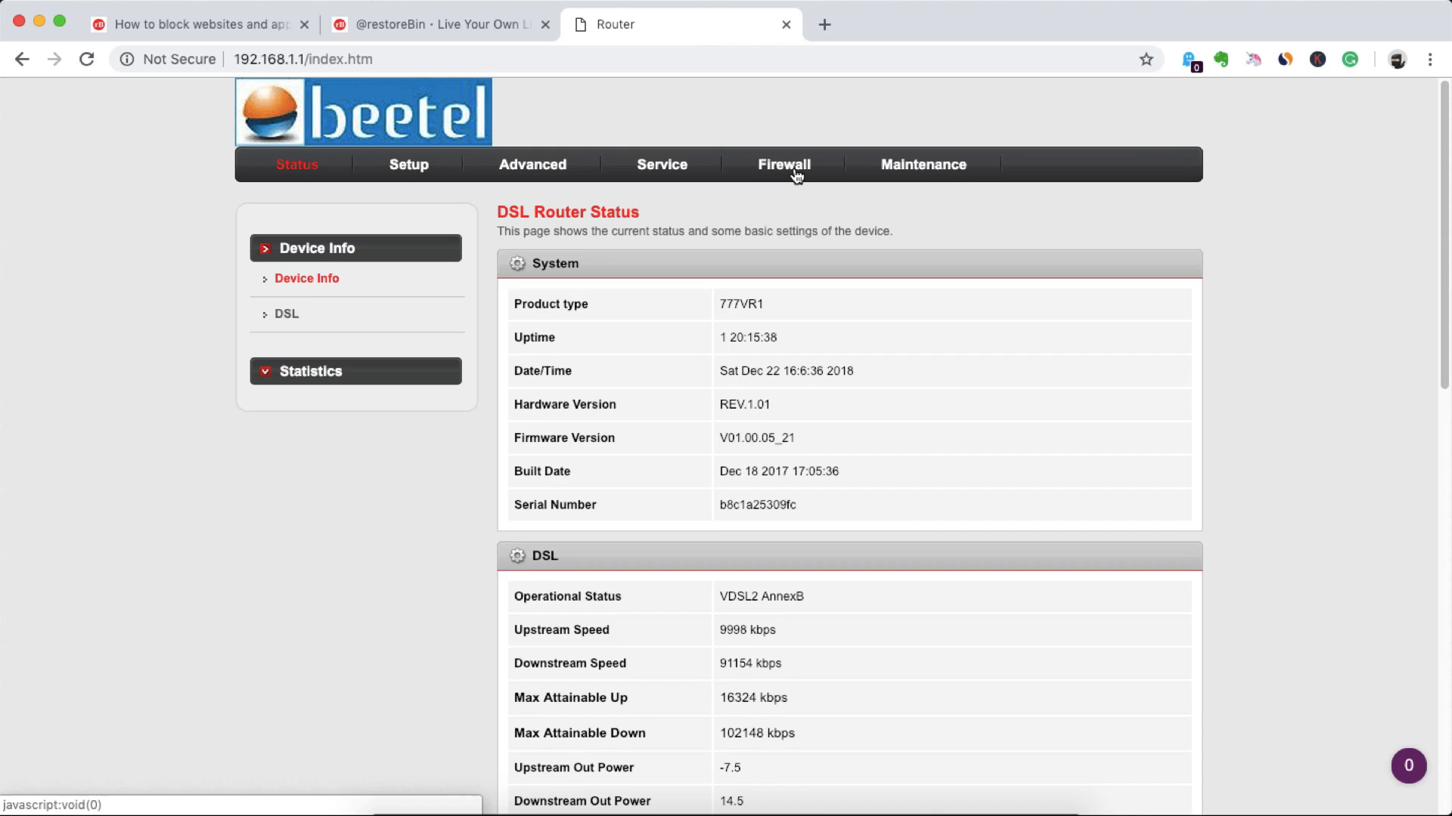
left_click(783, 164)
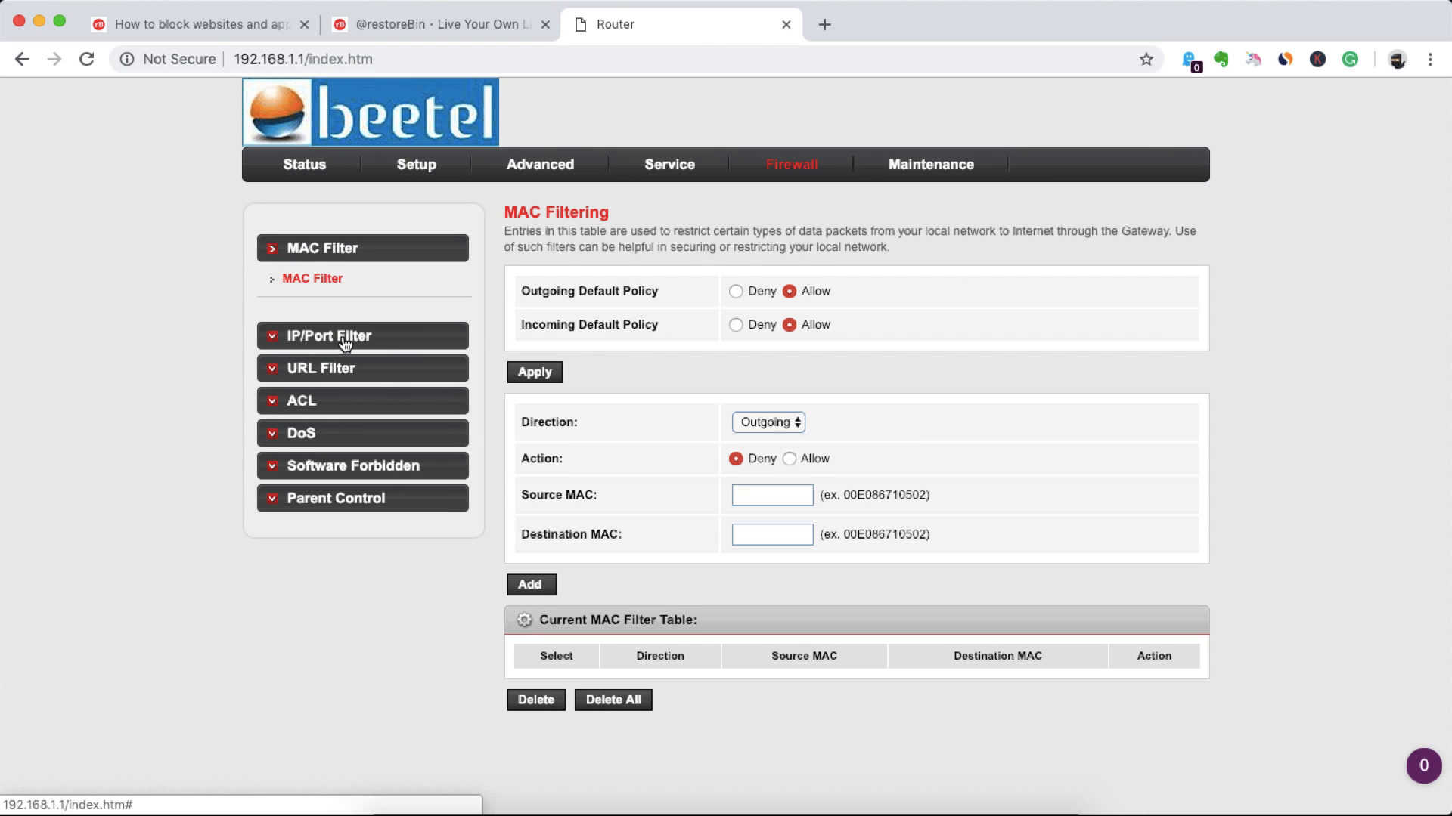
Open the IP/Port Filtering page and set the new rule's action to Deny
left_click(330, 335)
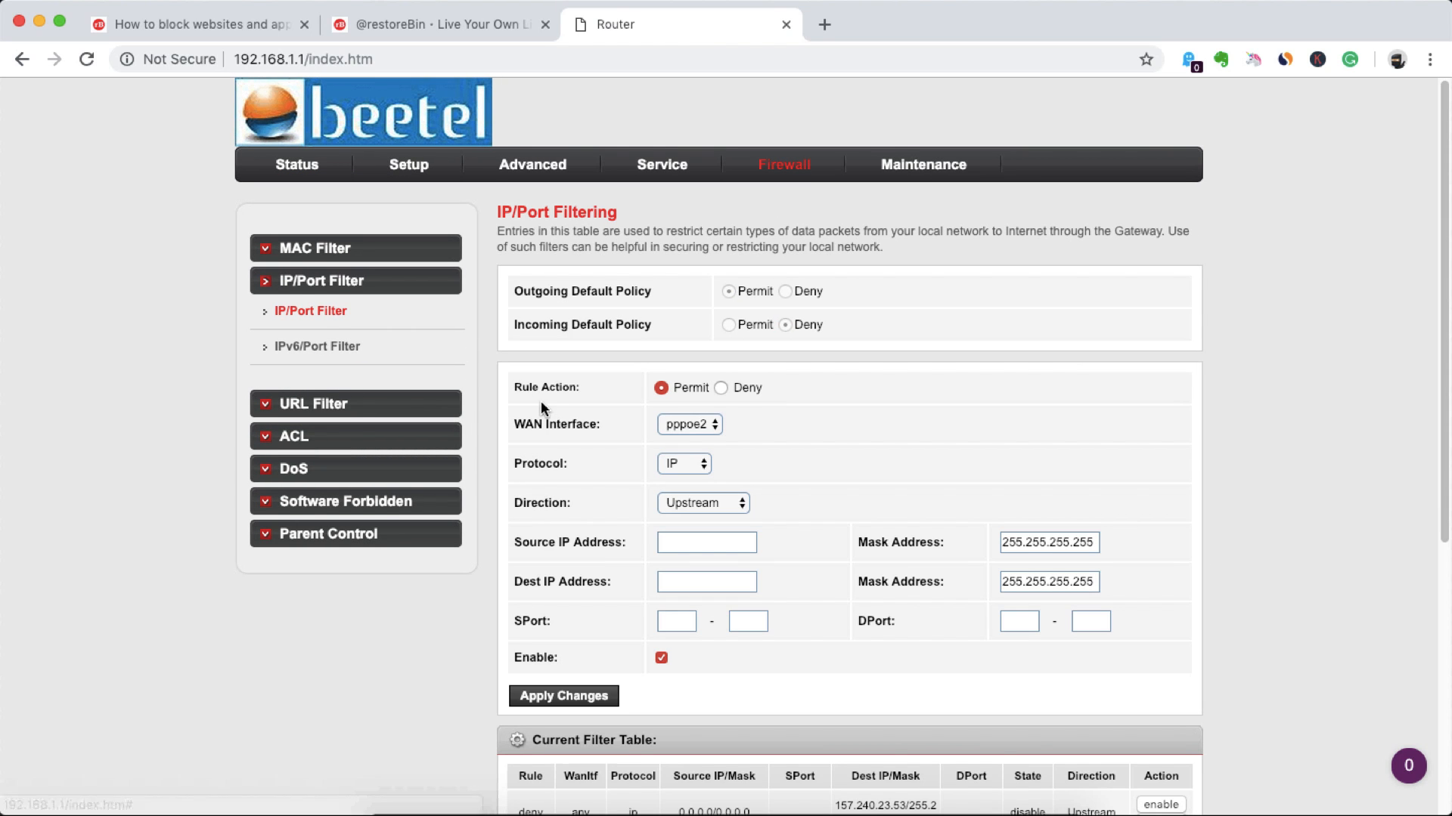
scroll("down", 3)
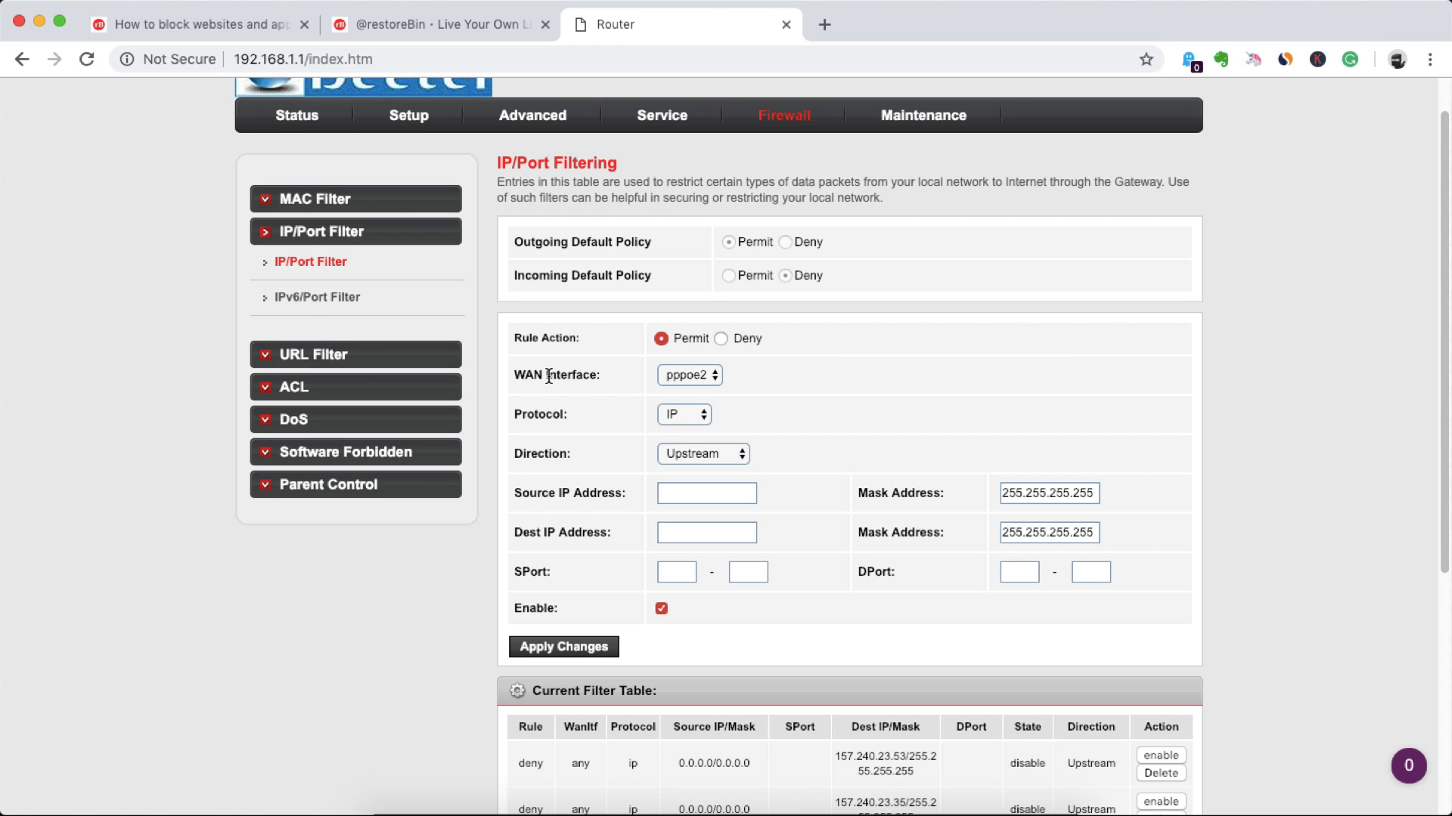
mouse_move(728, 345)
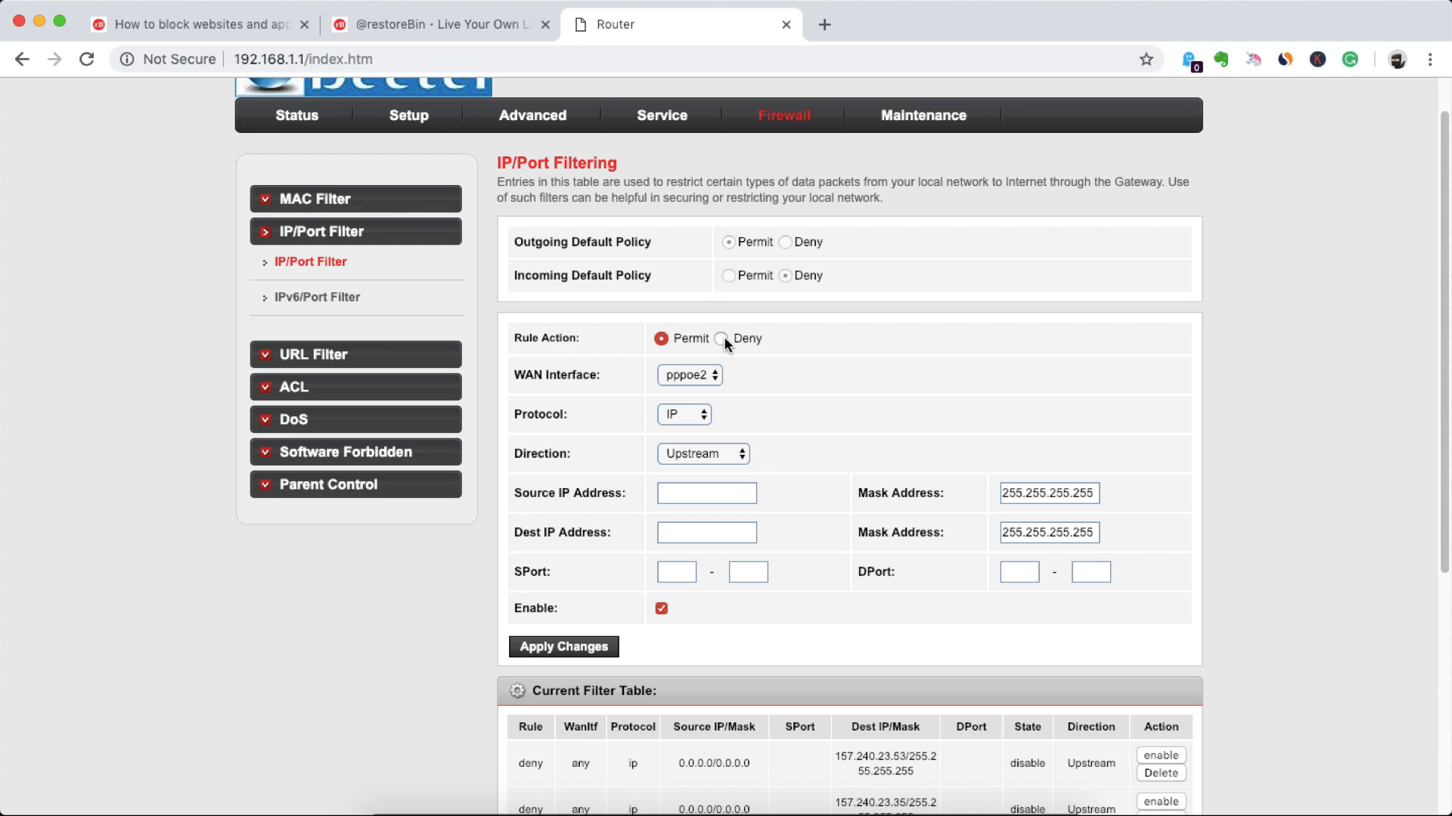
left_click(440, 24)
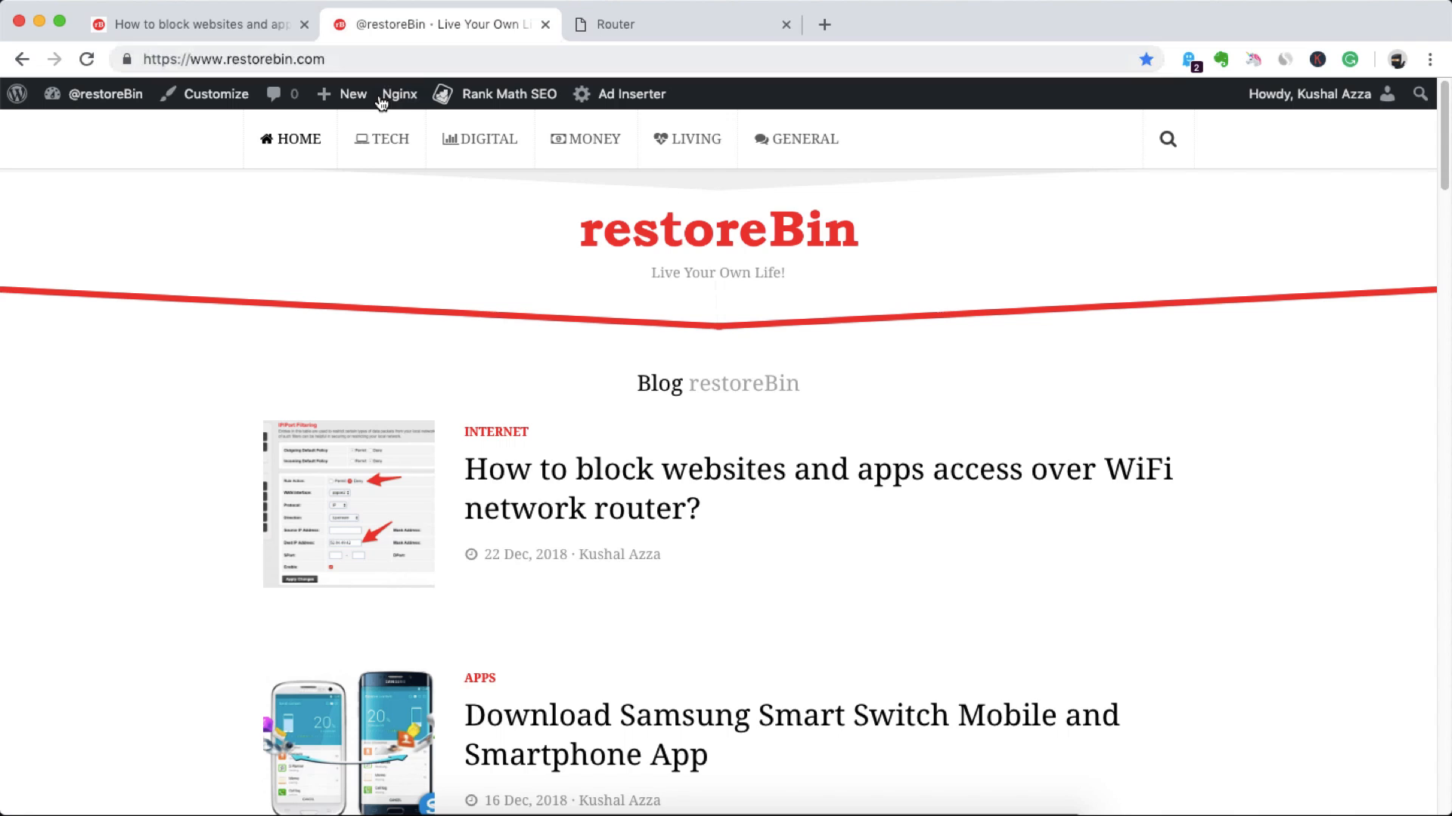
mouse_move(454, 230)
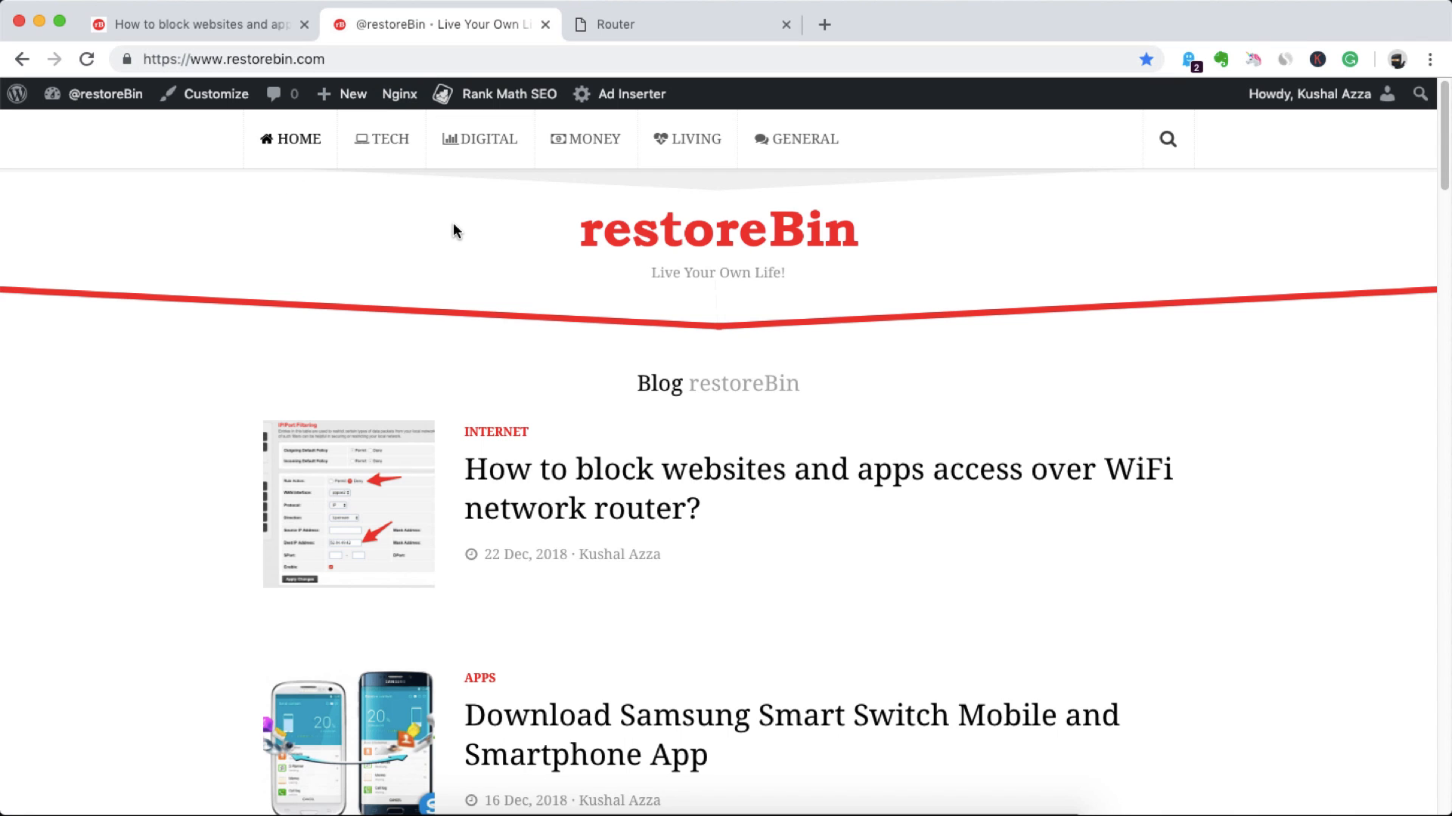
left_click(682, 24)
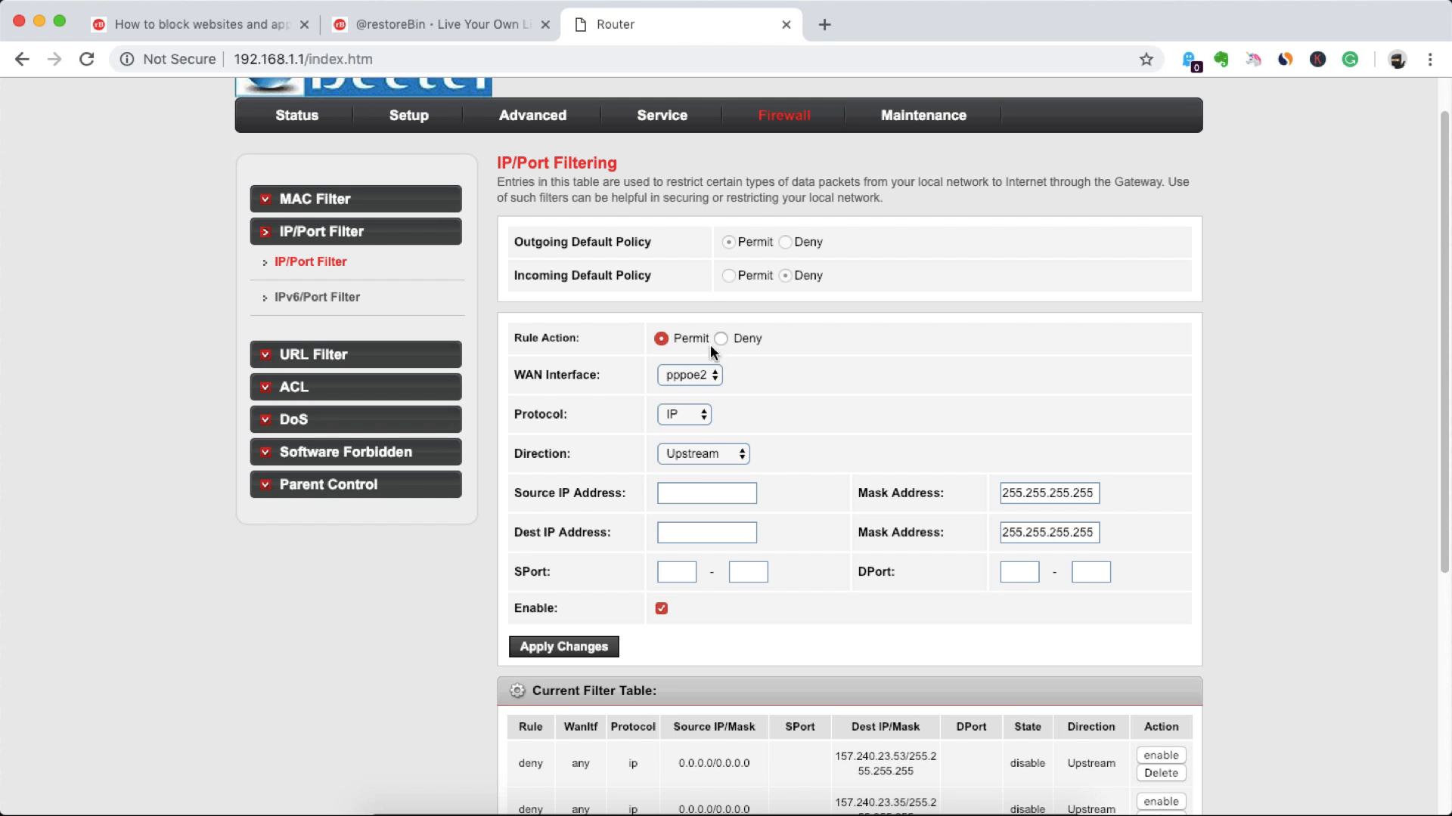
left_click(721, 338)
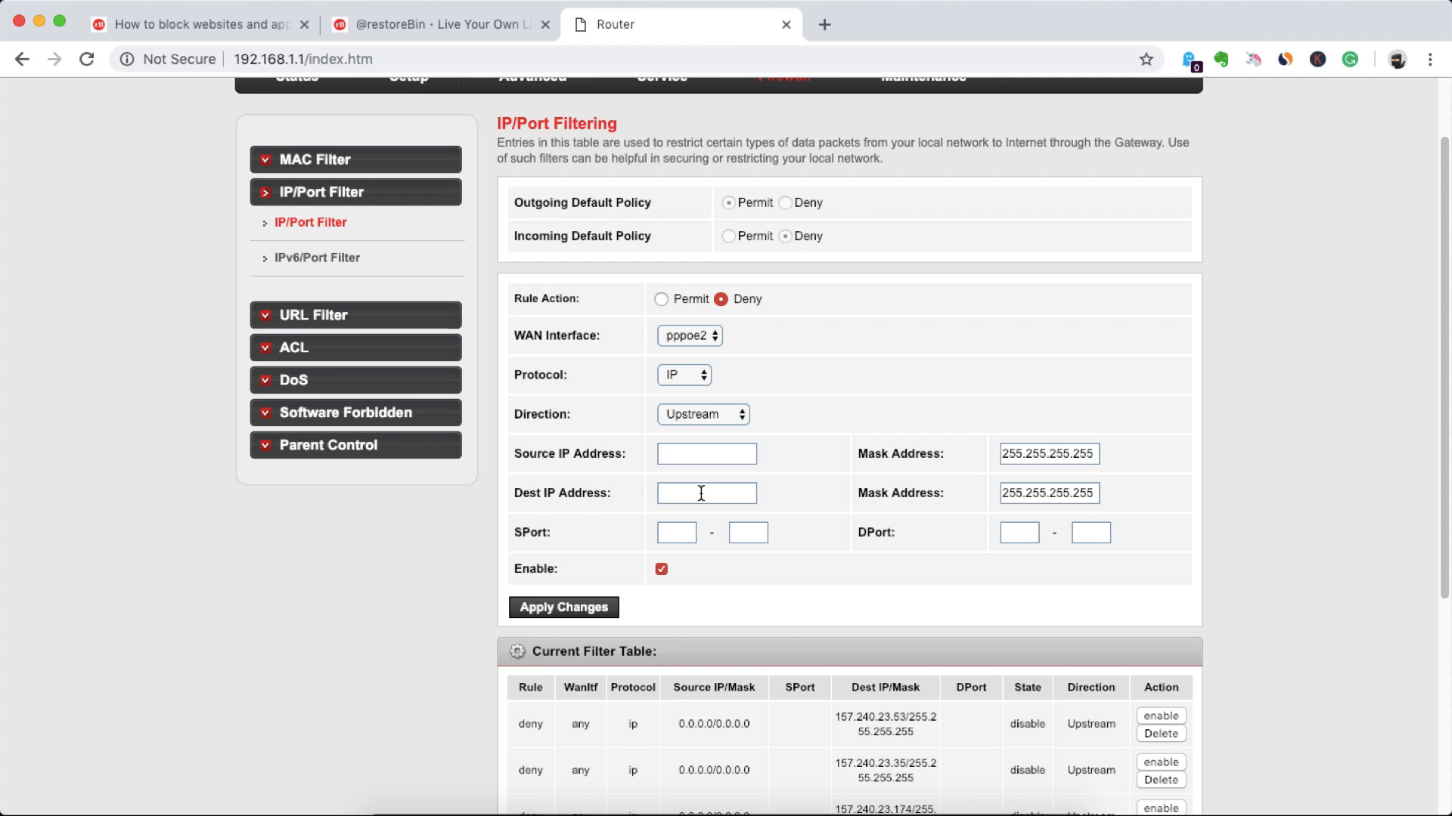
Apply a deny rule for destination IP 209.97.149.180 and check it in the filter table
left_click(705, 493)
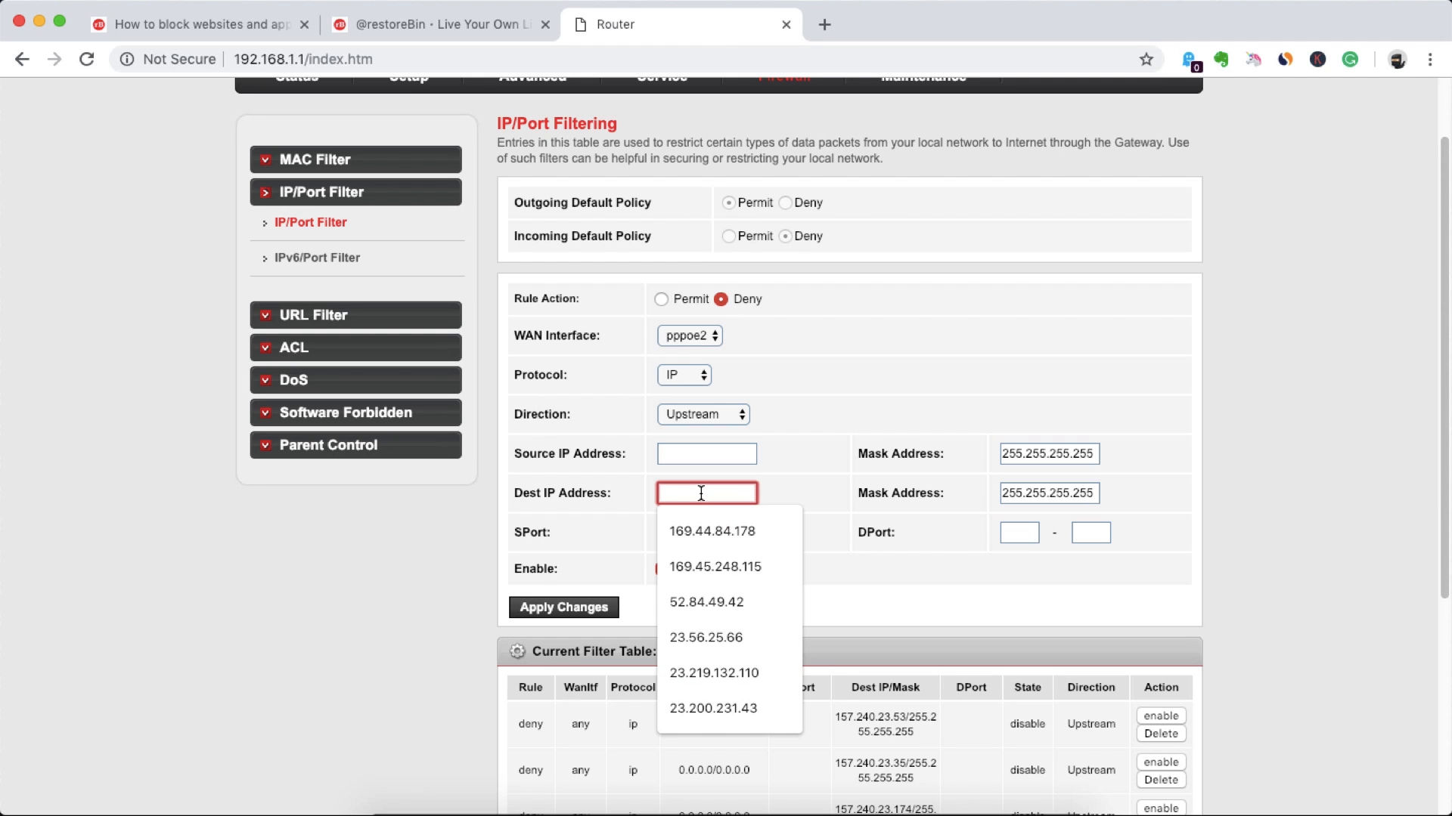
type("209.97.149.180")
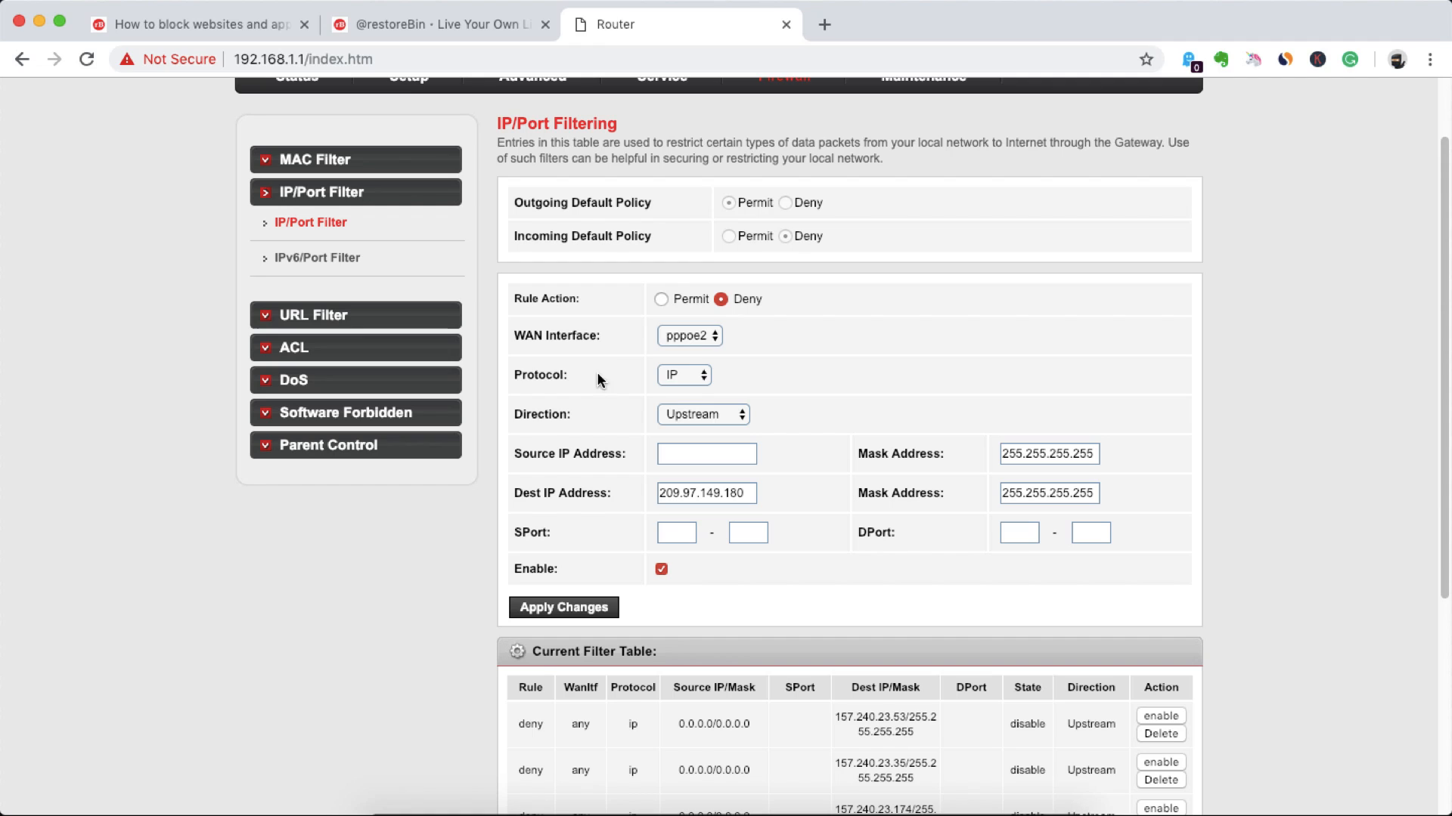
mouse_move(850, 338)
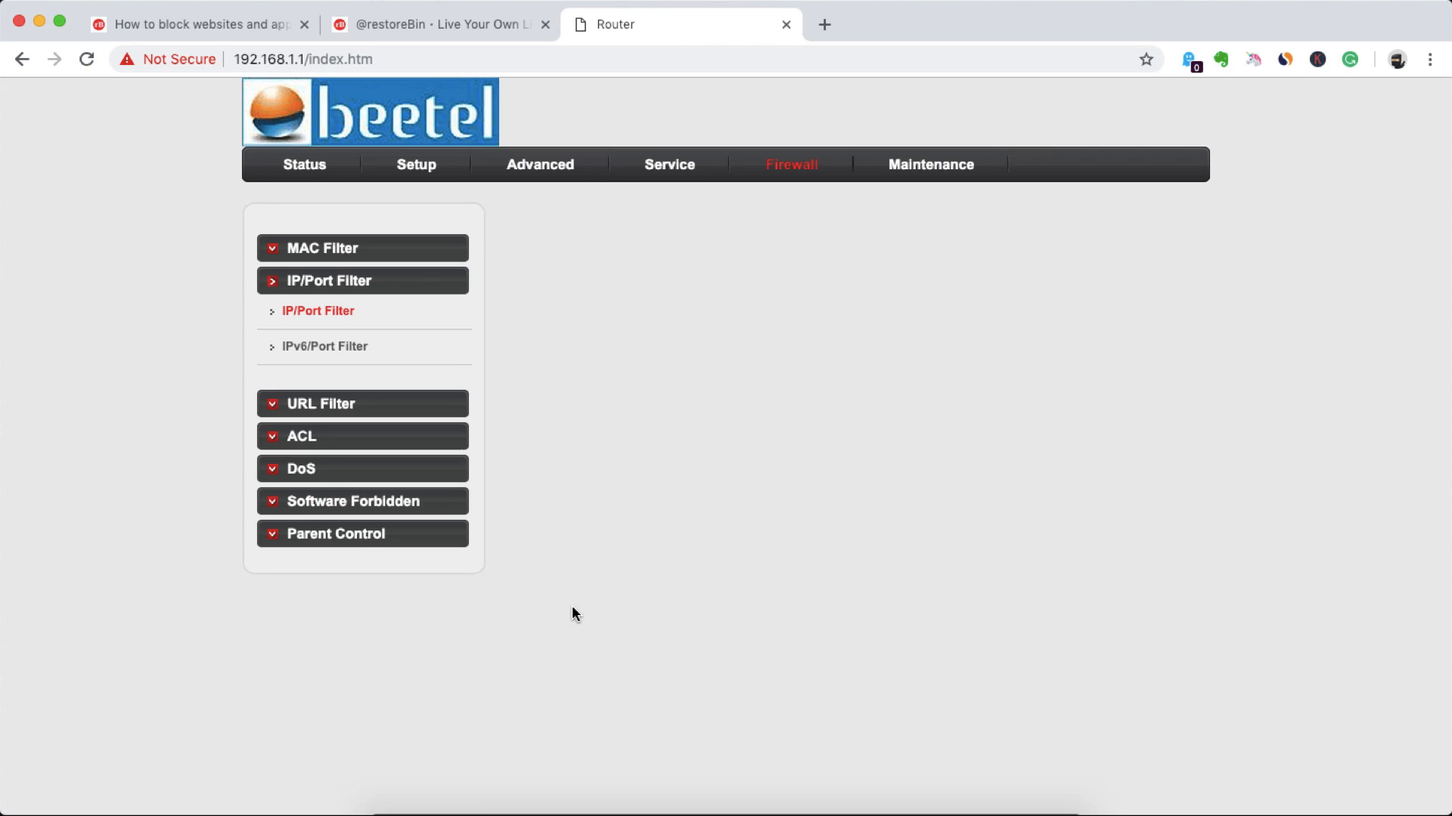
left_click(317, 311)
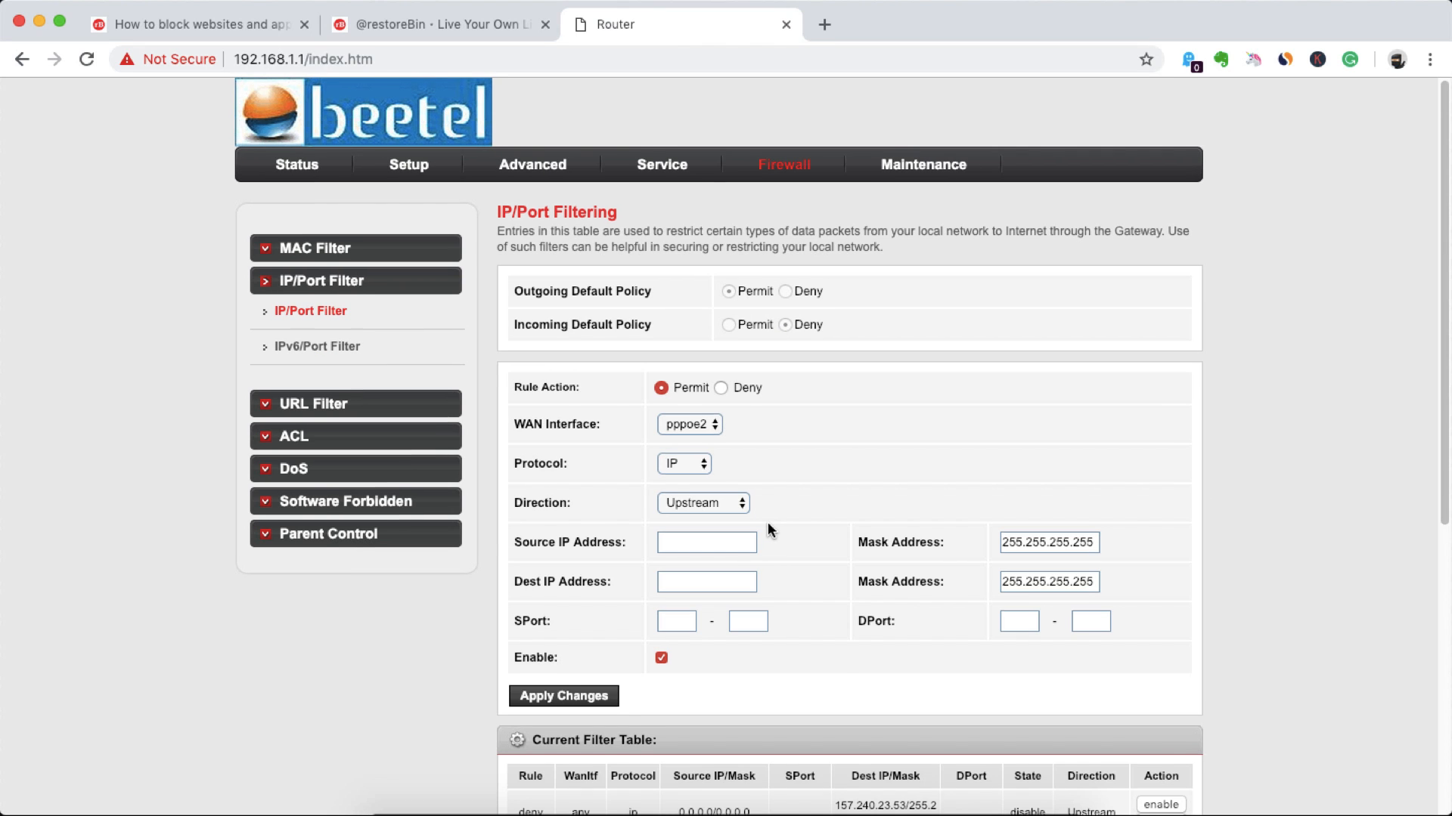
scroll("down", 3)
type("209.97.149.180")
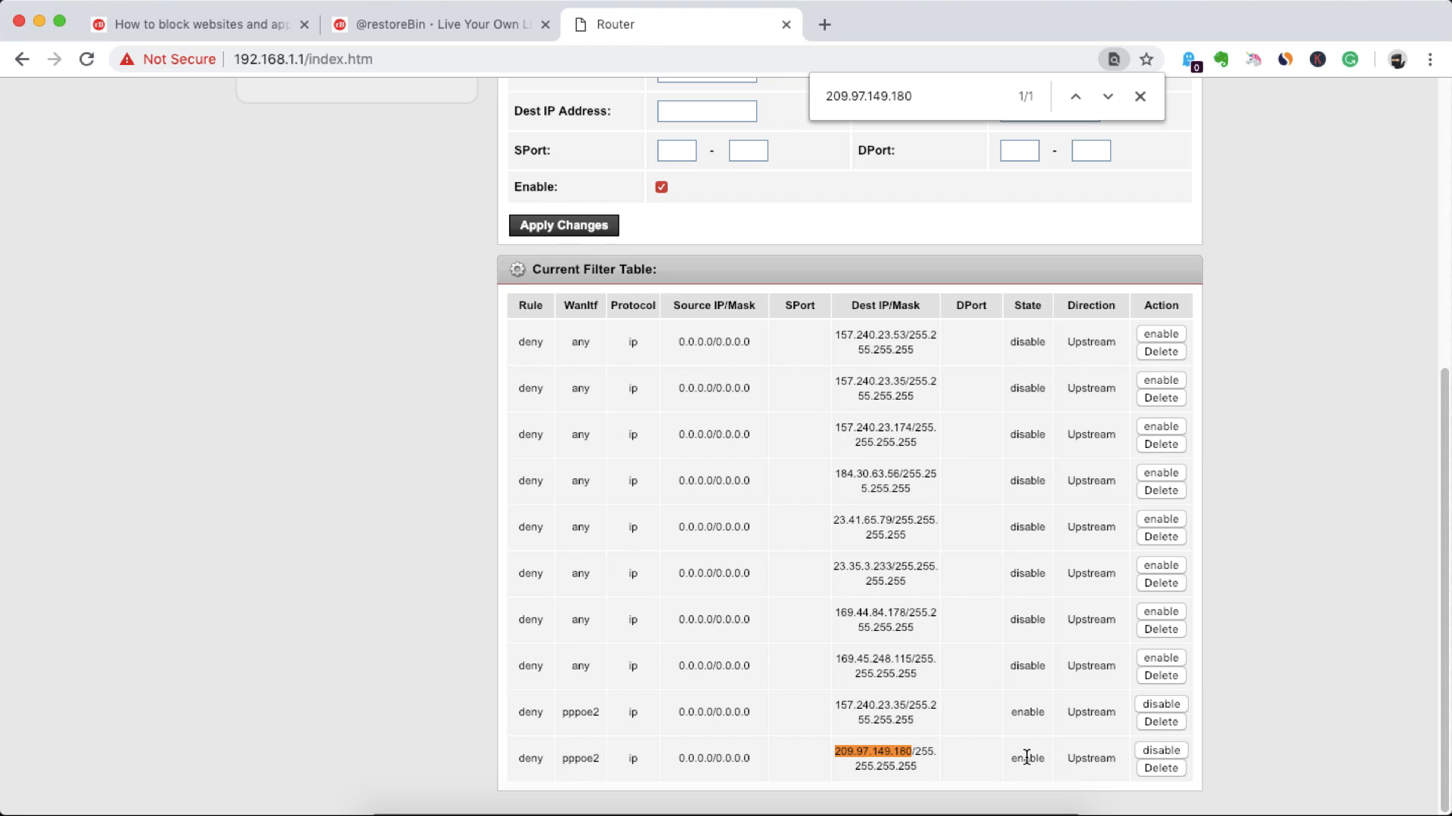
left_click(440, 25)
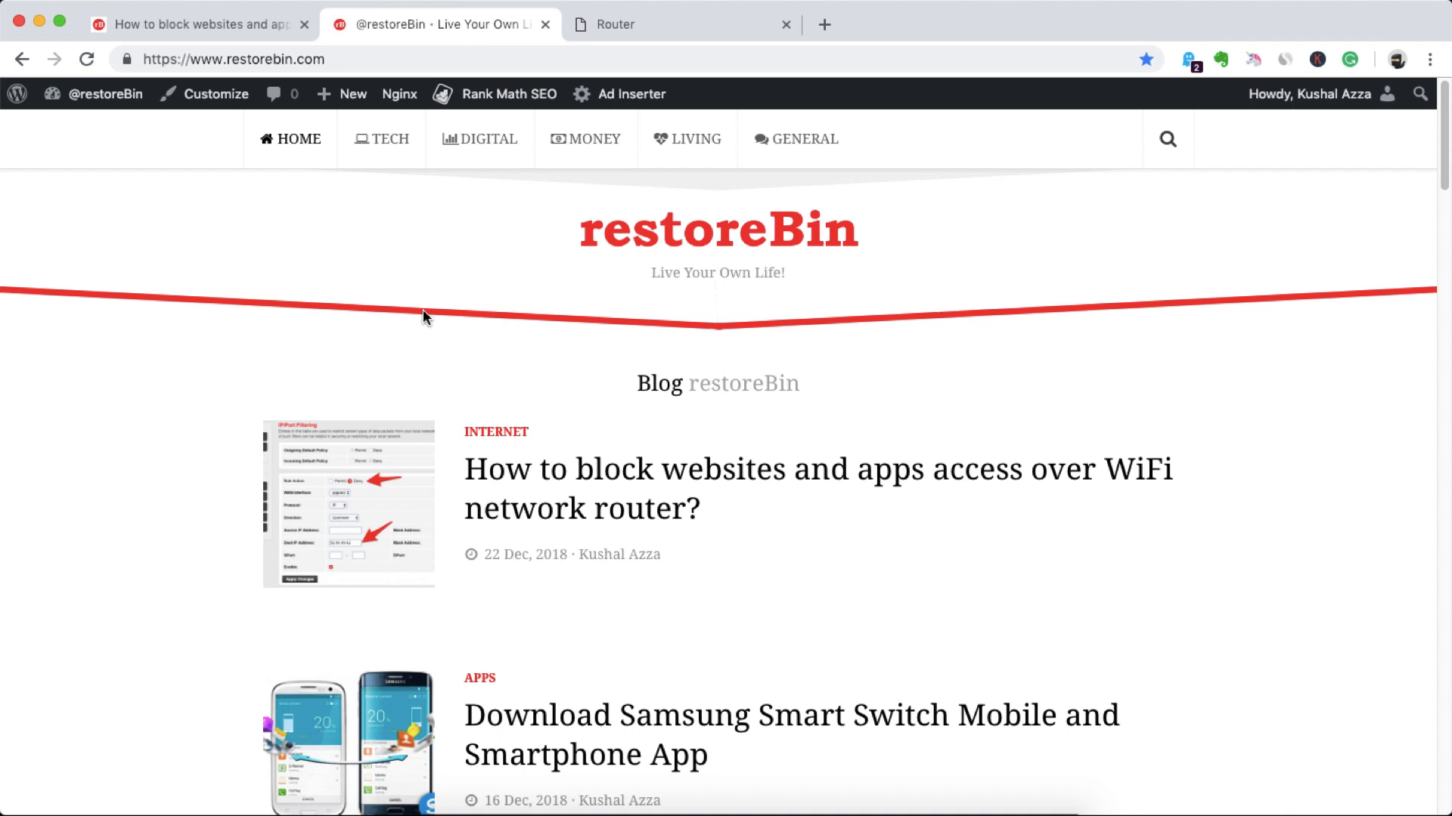
mouse_move(198, 130)
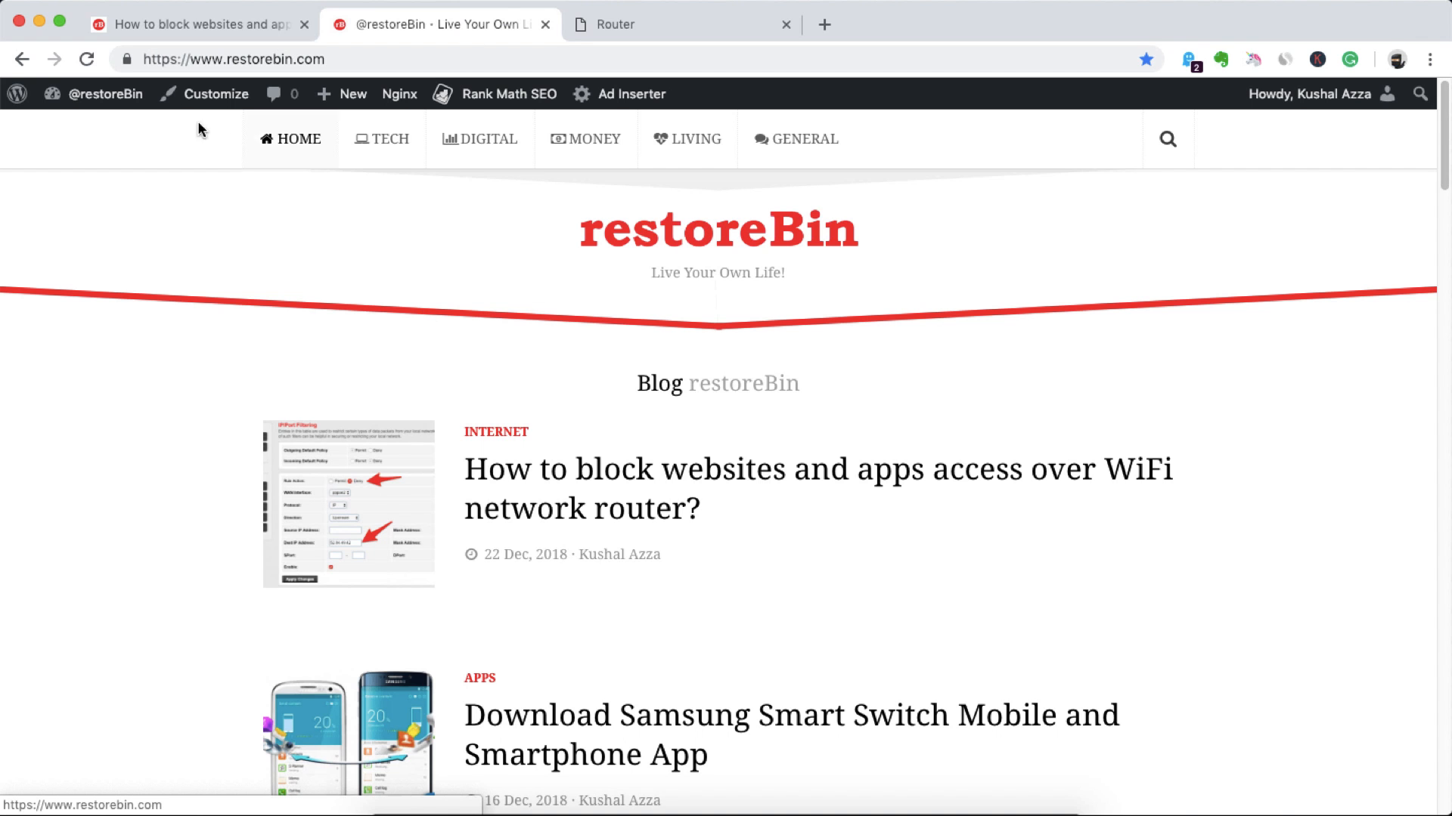
Reload restorebin.com, see it stuck on Connecting, and return to the router tab
left_click(87, 58)
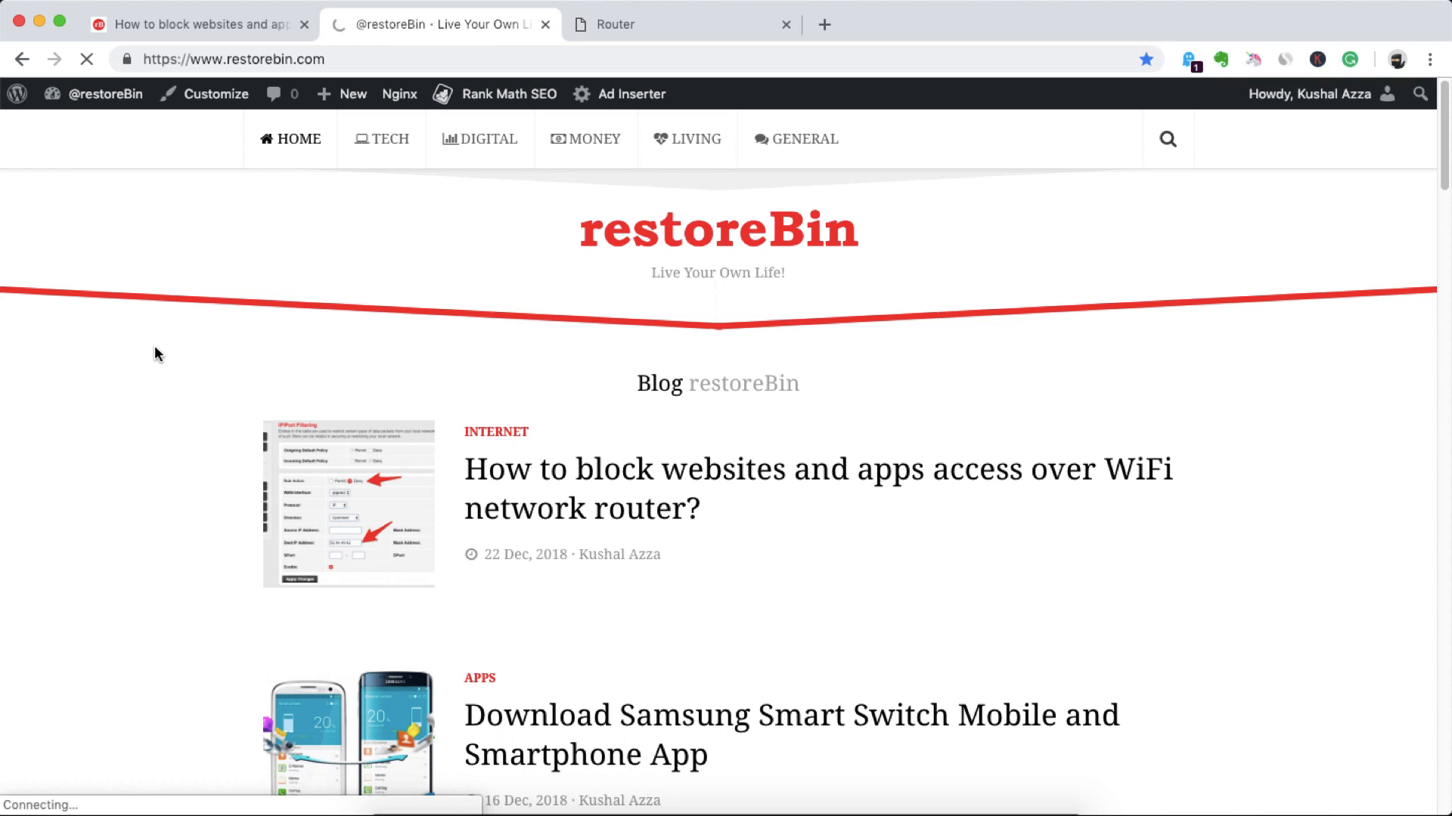
mouse_move(440, 256)
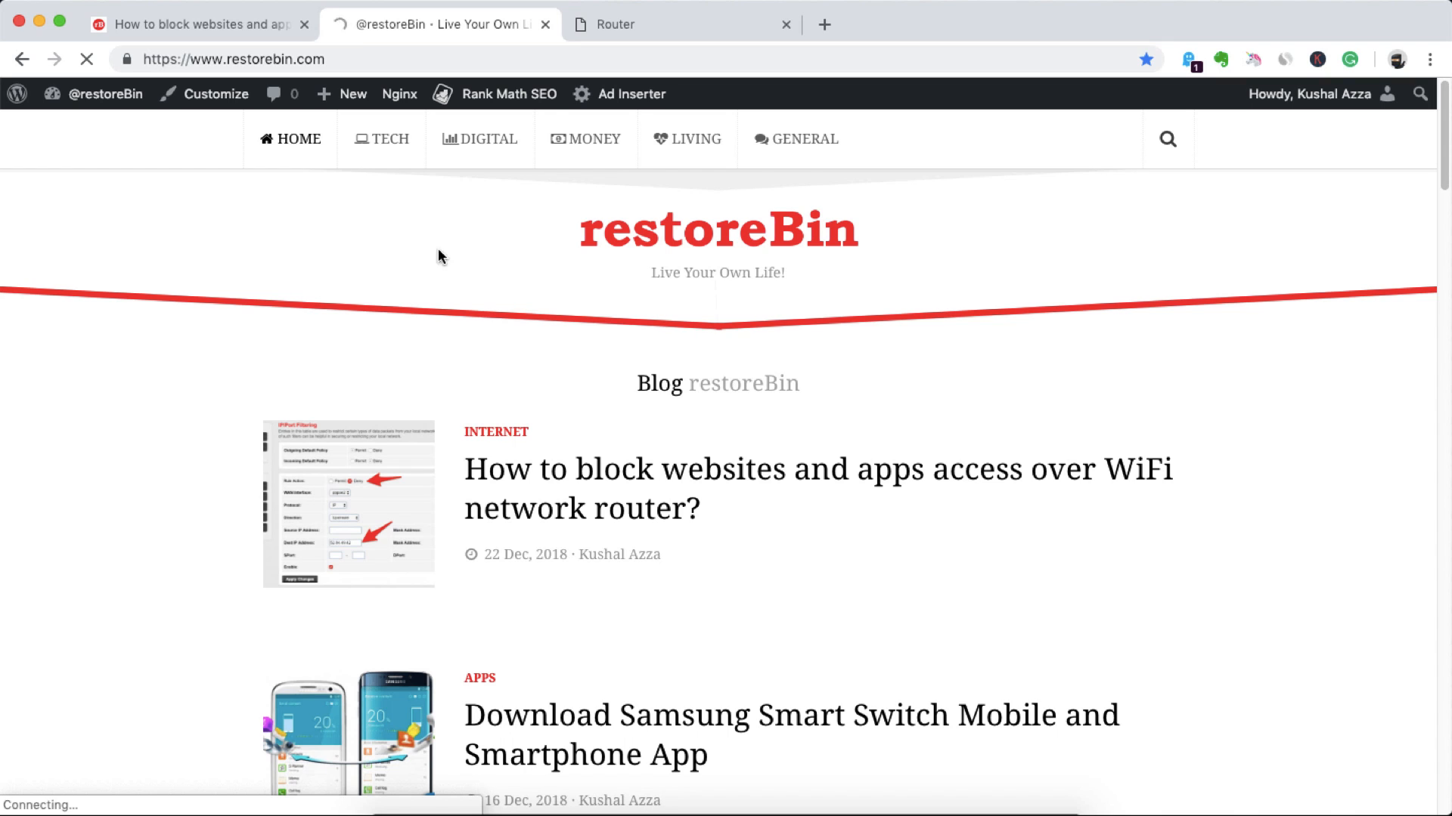
left_click(681, 24)
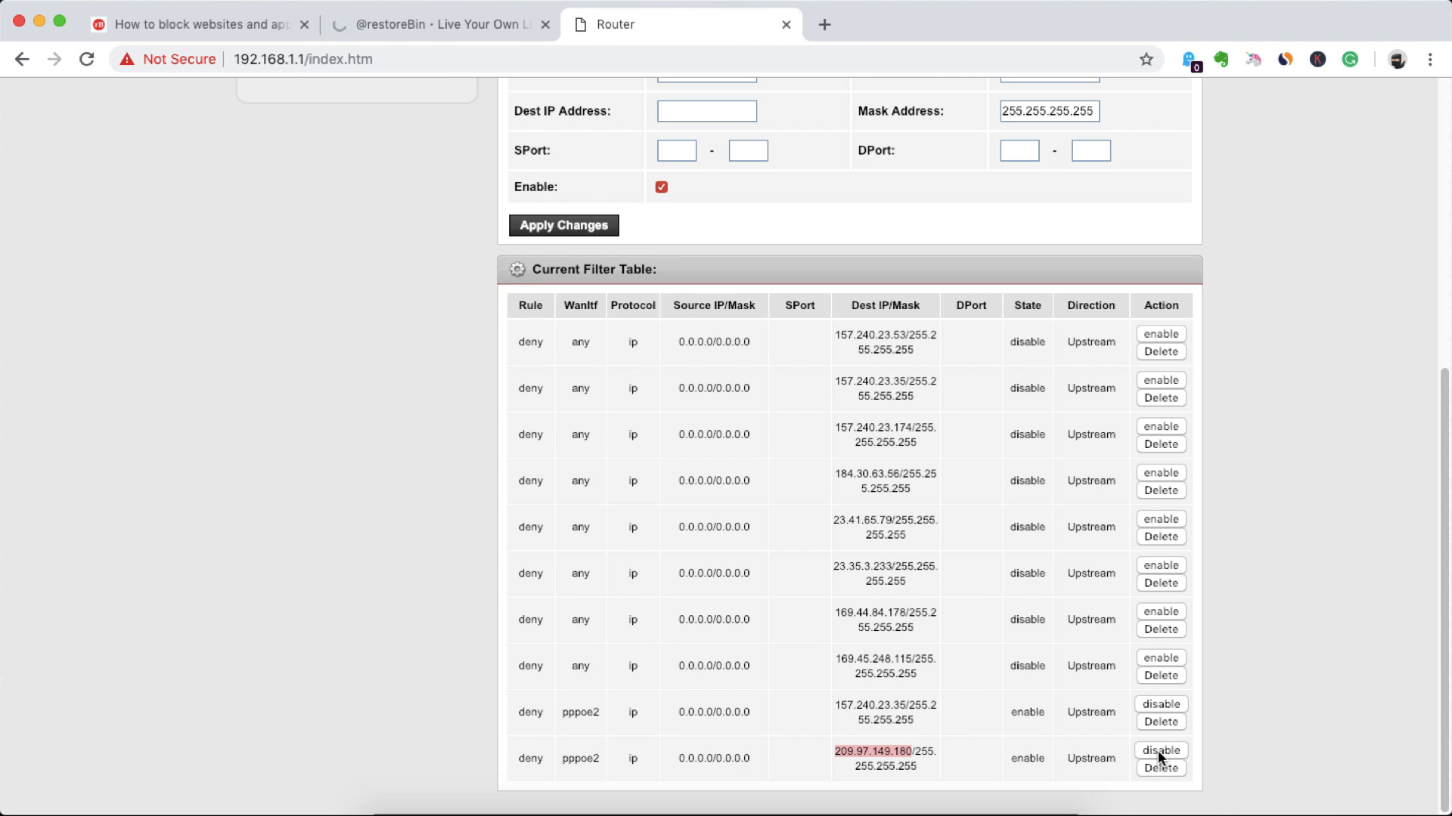
Disable the 209.97.149.180 deny rule and return to the now-loading restoreBin tab
left_click(1159, 751)
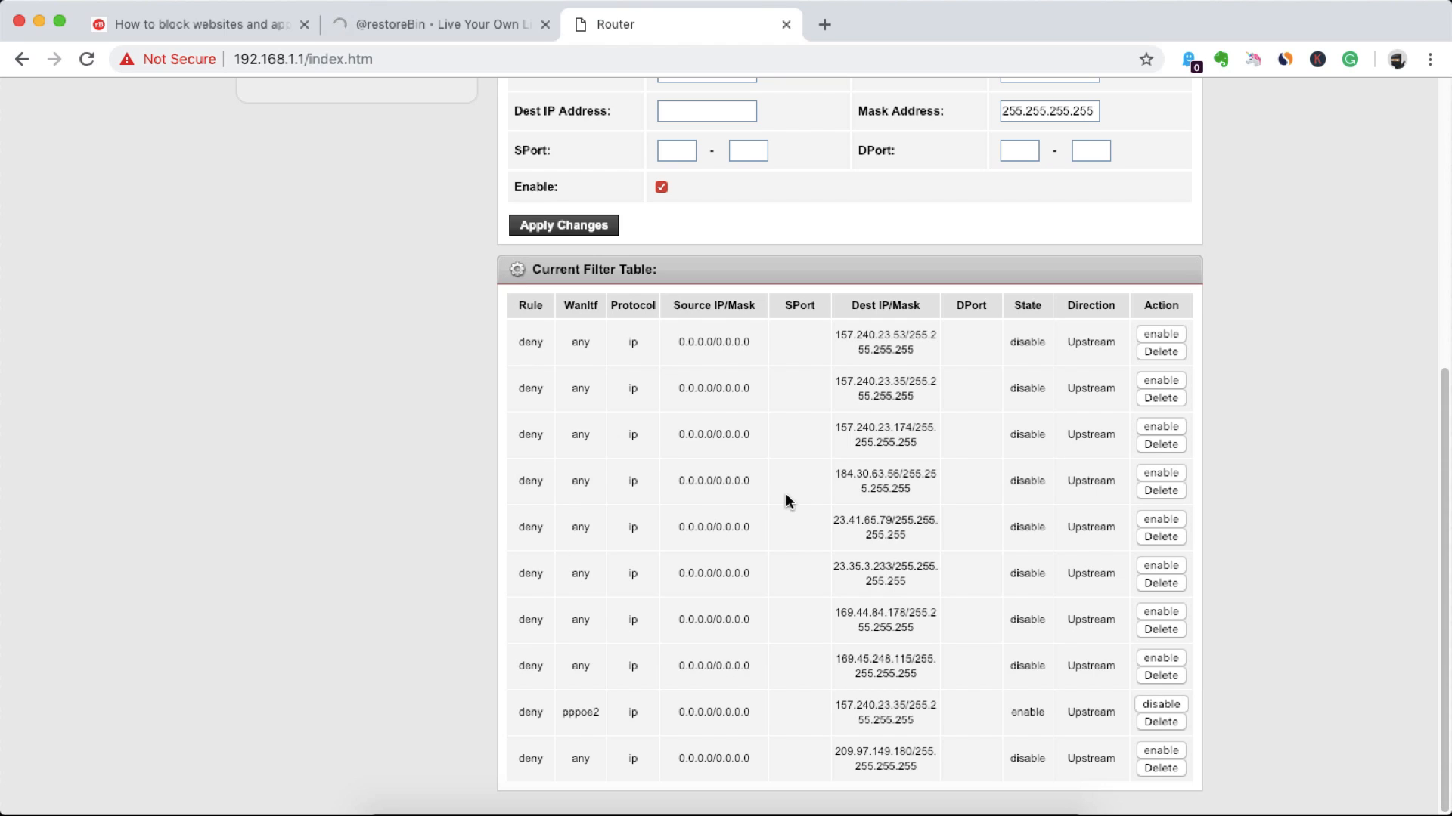
mouse_move(748, 731)
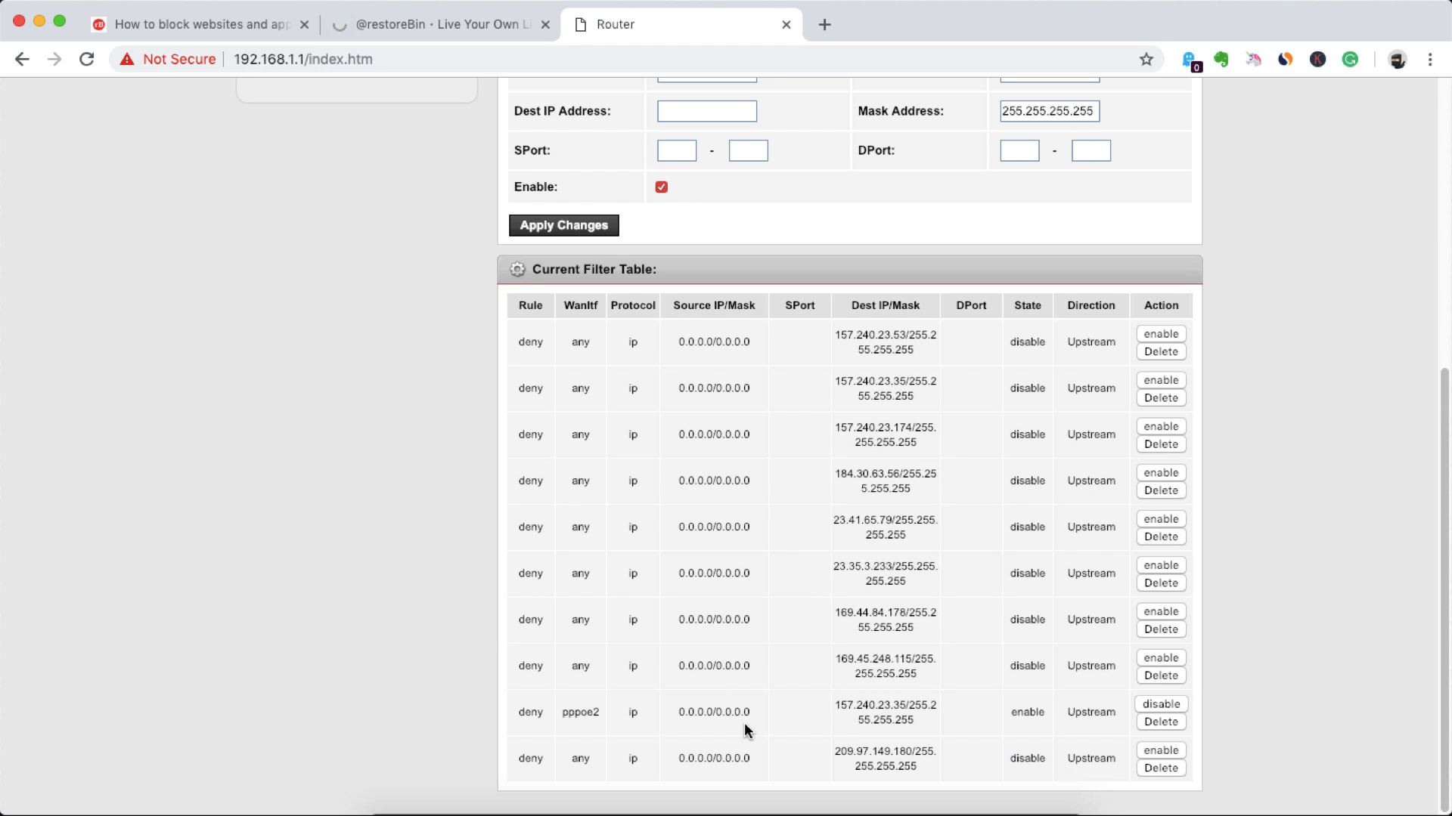
left_click(435, 25)
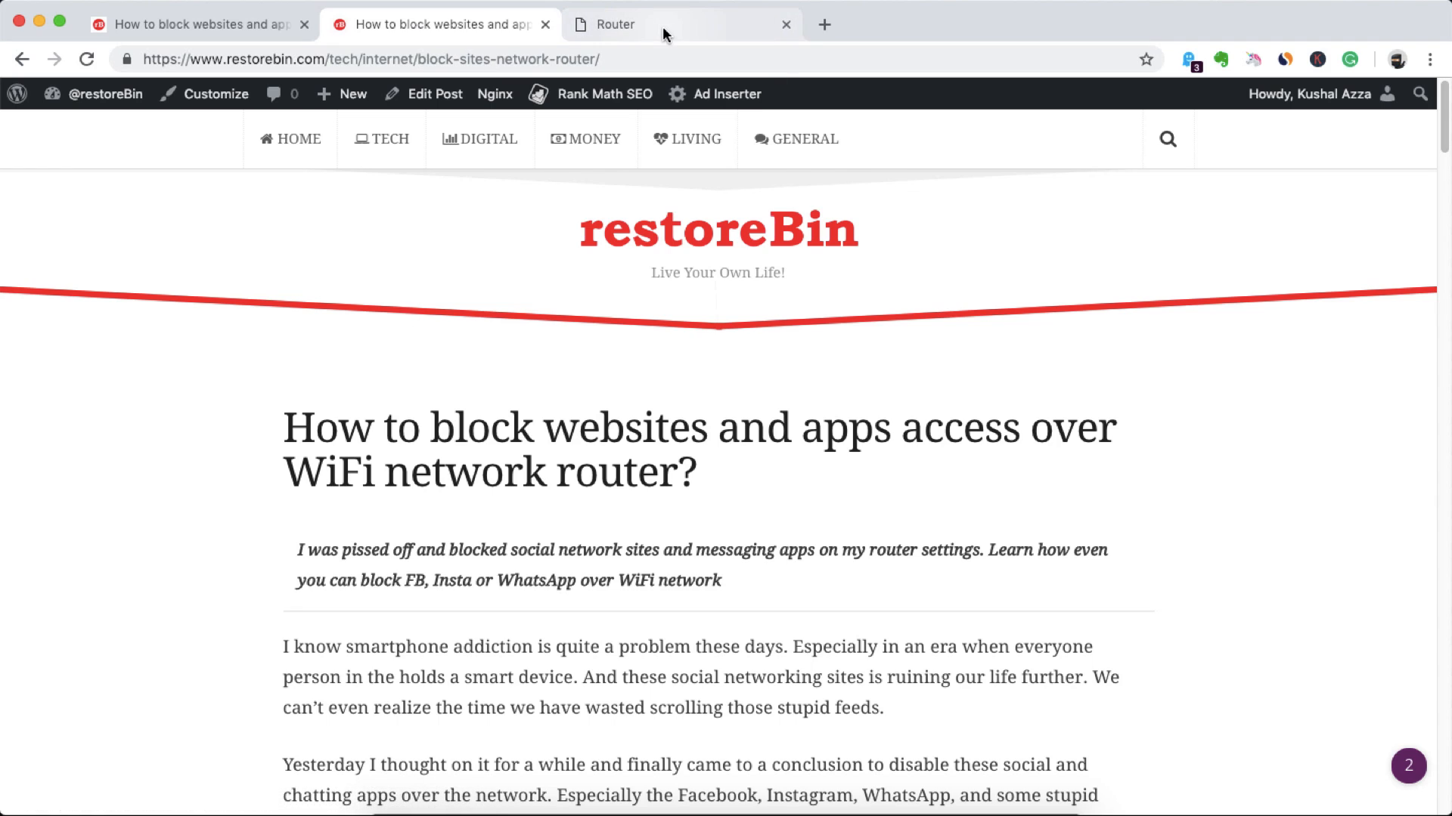
mouse_move(662, 28)
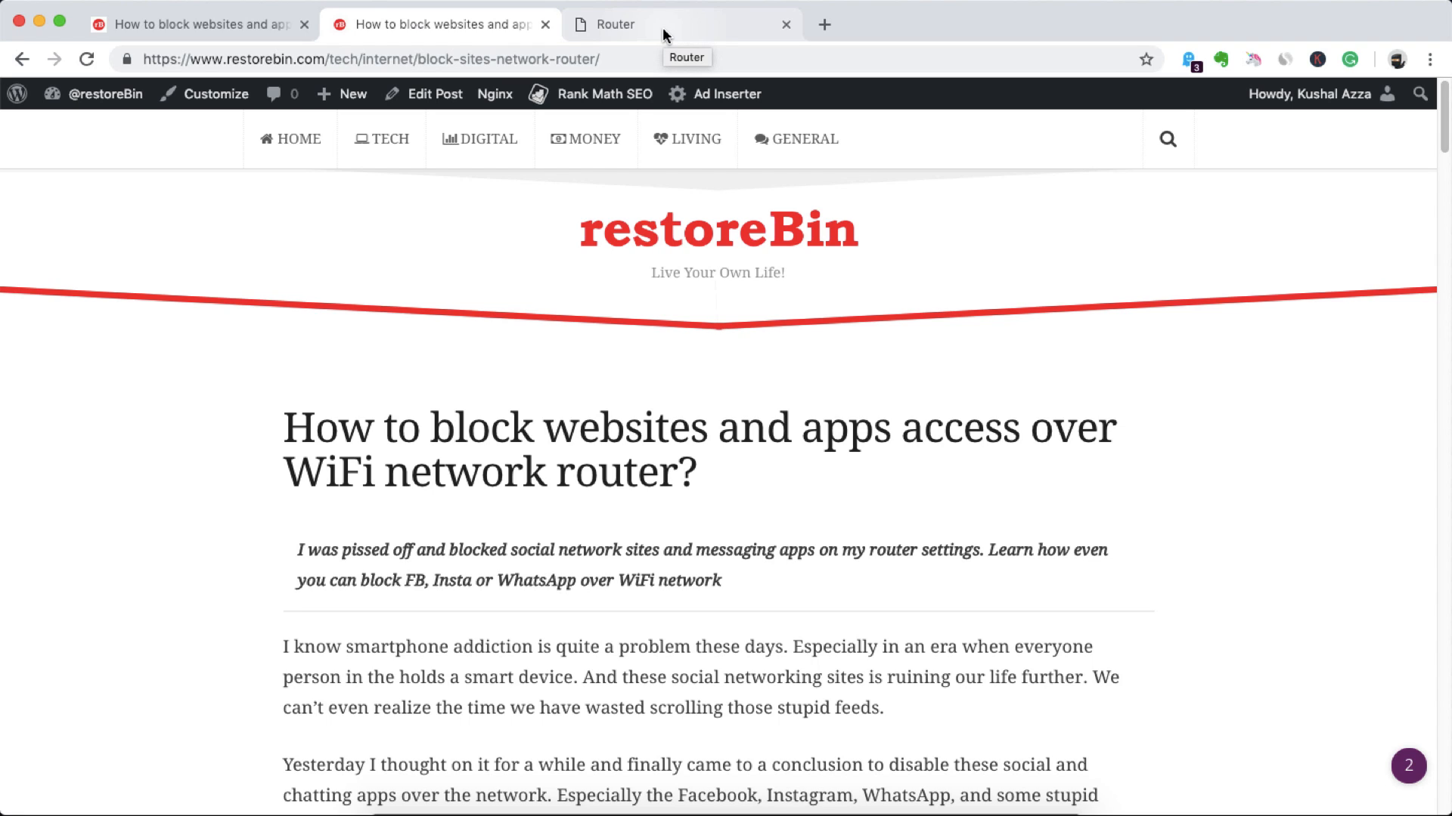
mouse_move(665, 28)
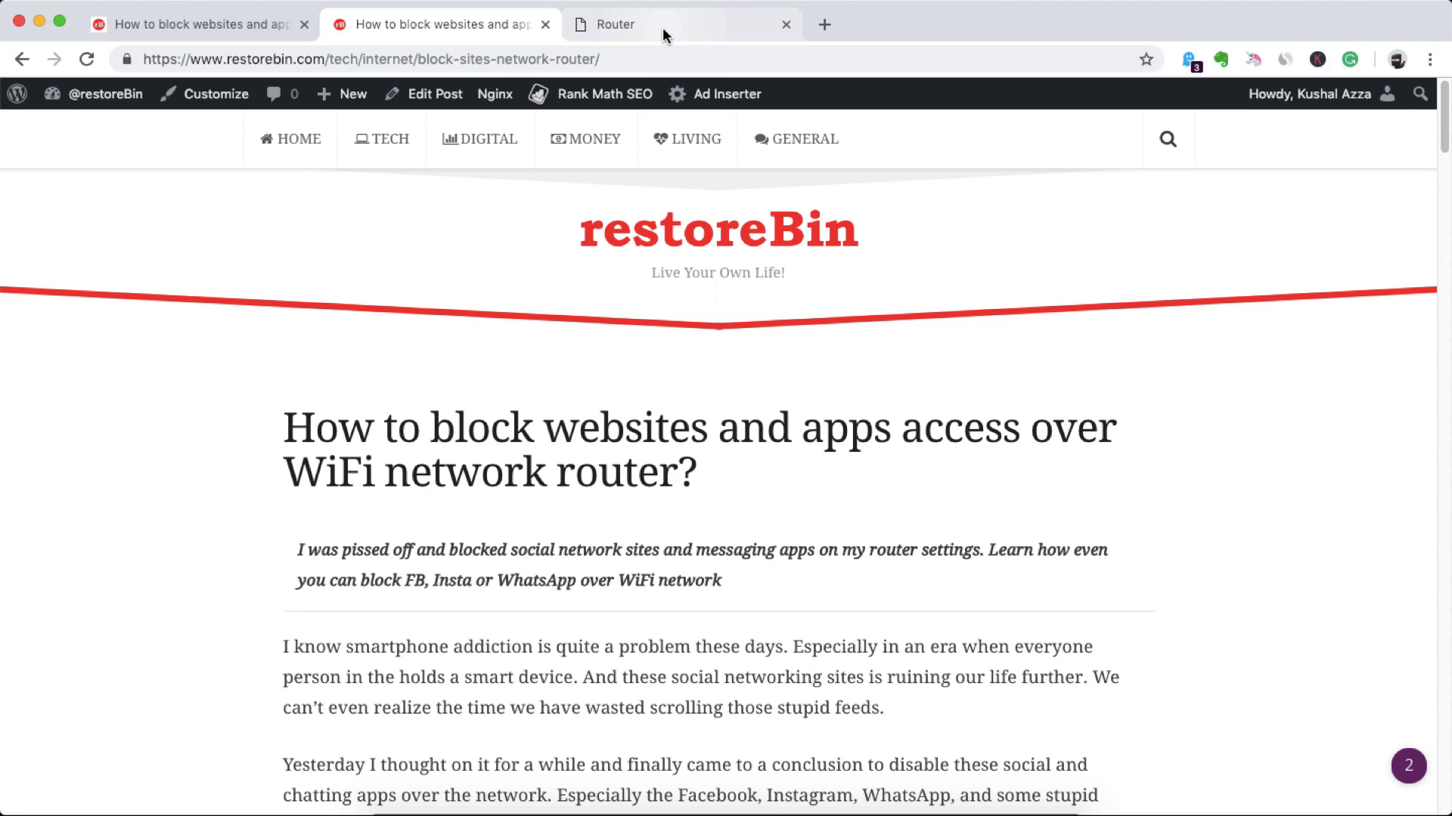